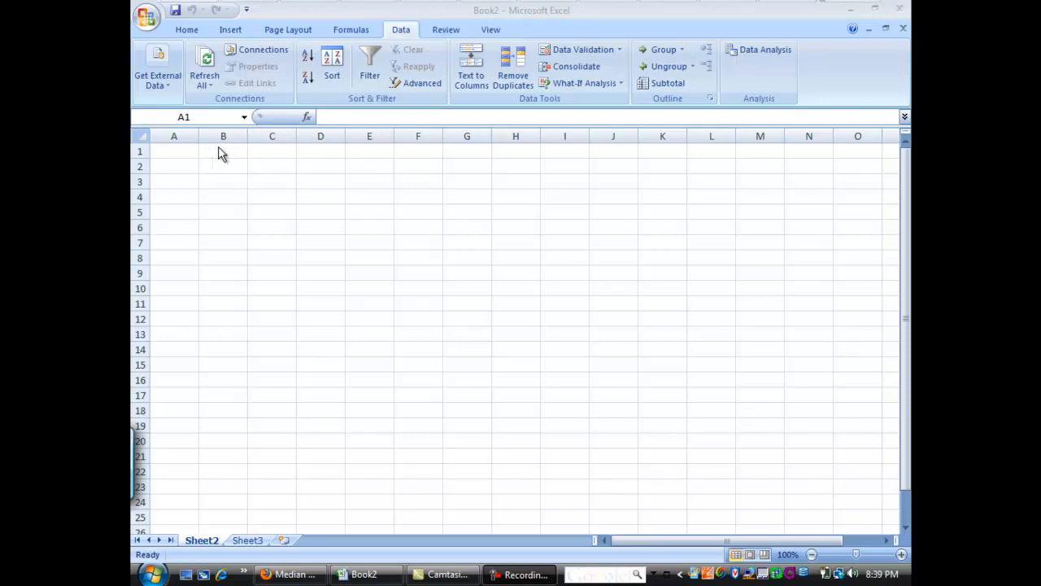
{"action": "mouse_move", "coordinate": [206, 151]}
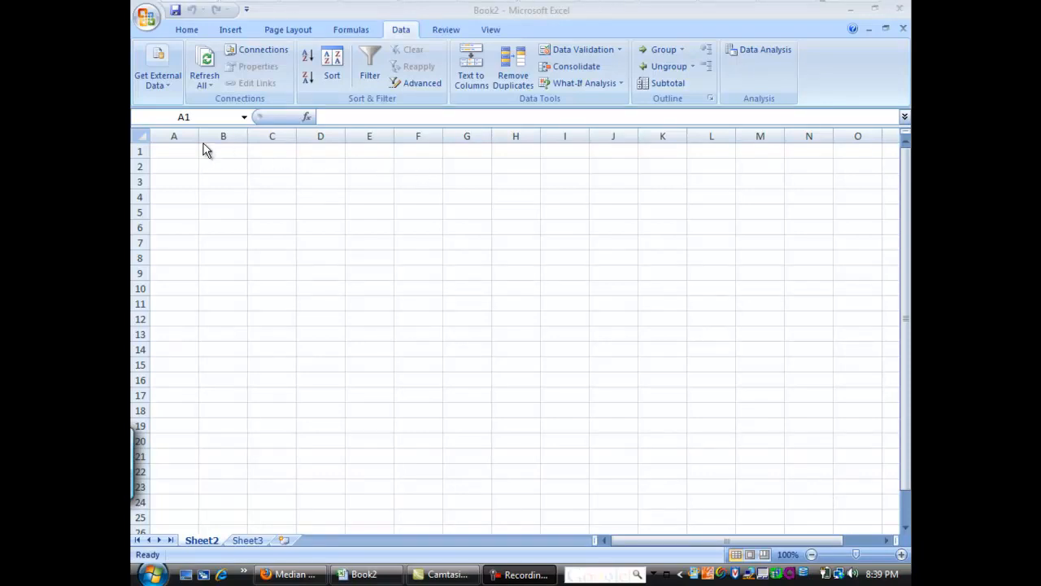
{"action": "mouse_move", "coordinate": [173, 154]}
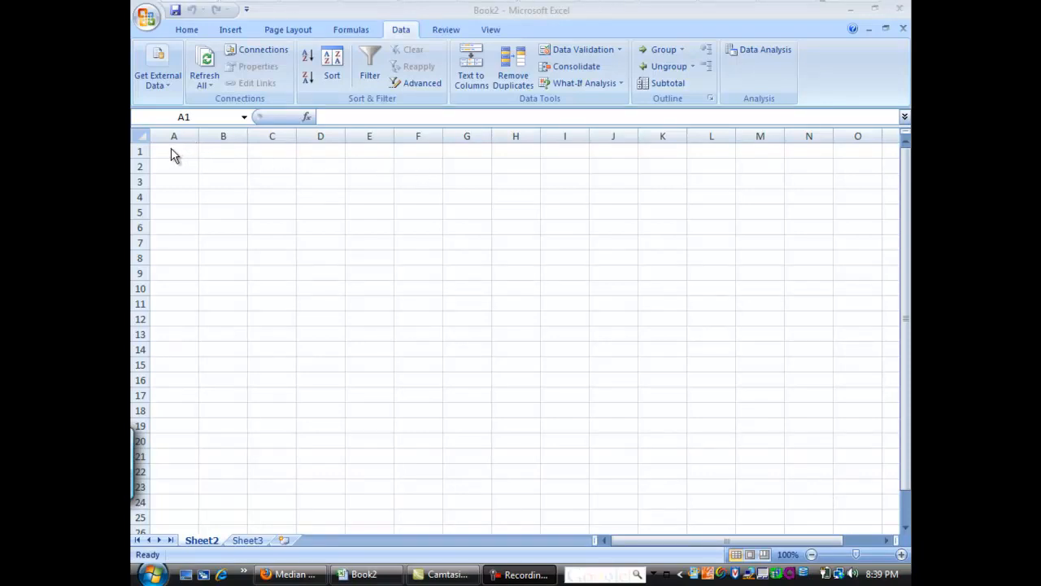
{"action": "mouse_move", "coordinate": [185, 145]}
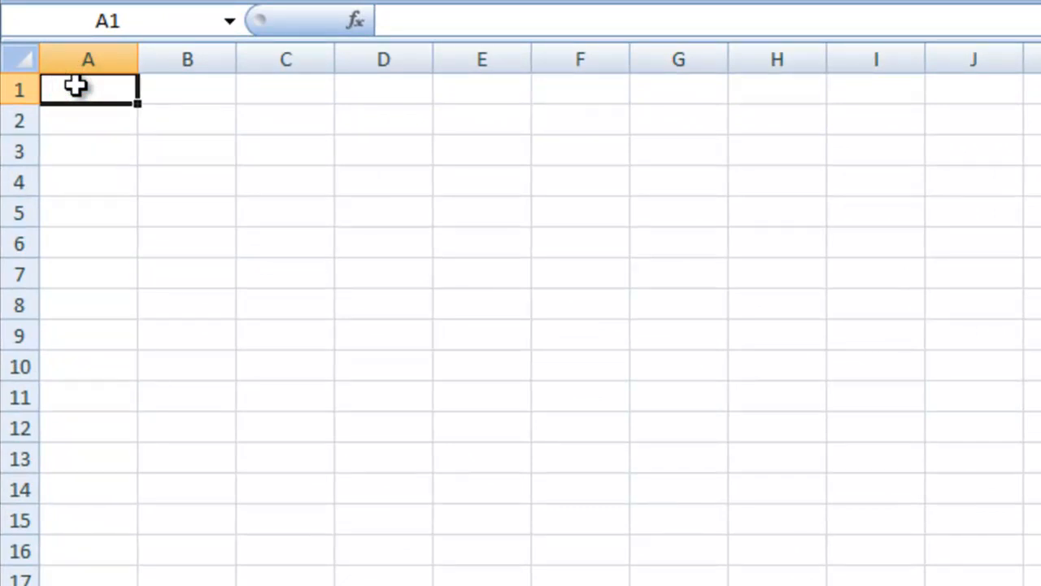
- Enter =RANDBETWEEN(1,6) in A1 and fill it down through A10
{"action": "type", "text": "="}
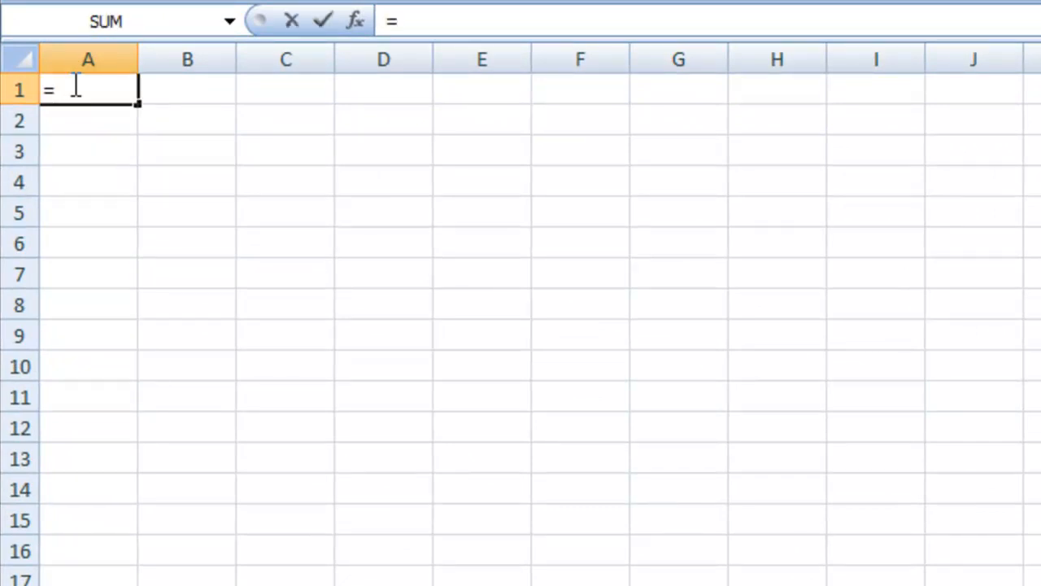
{"action": "type", "text": "ra"}
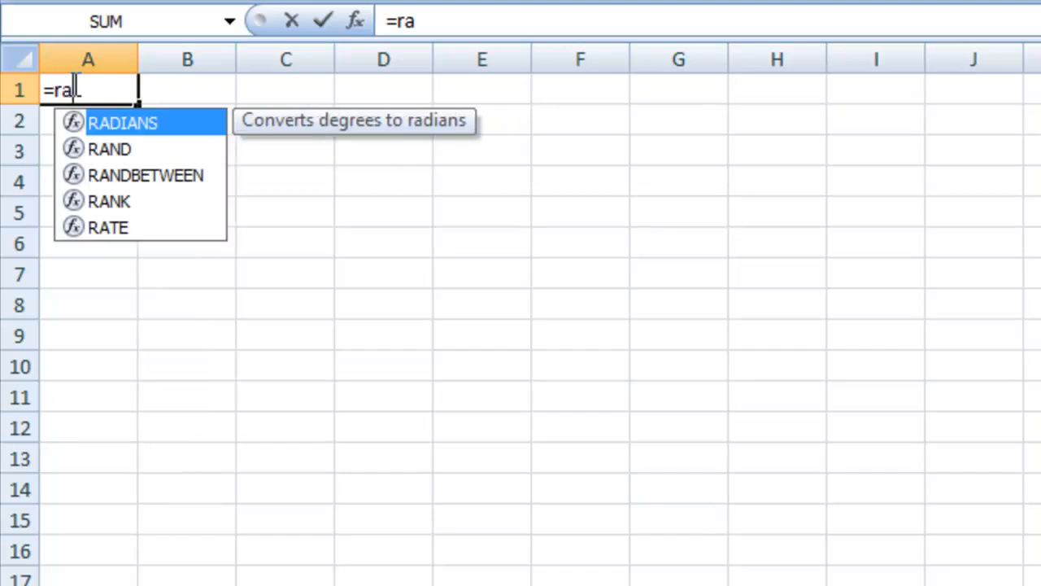
{"action": "type", "text": "nd"}
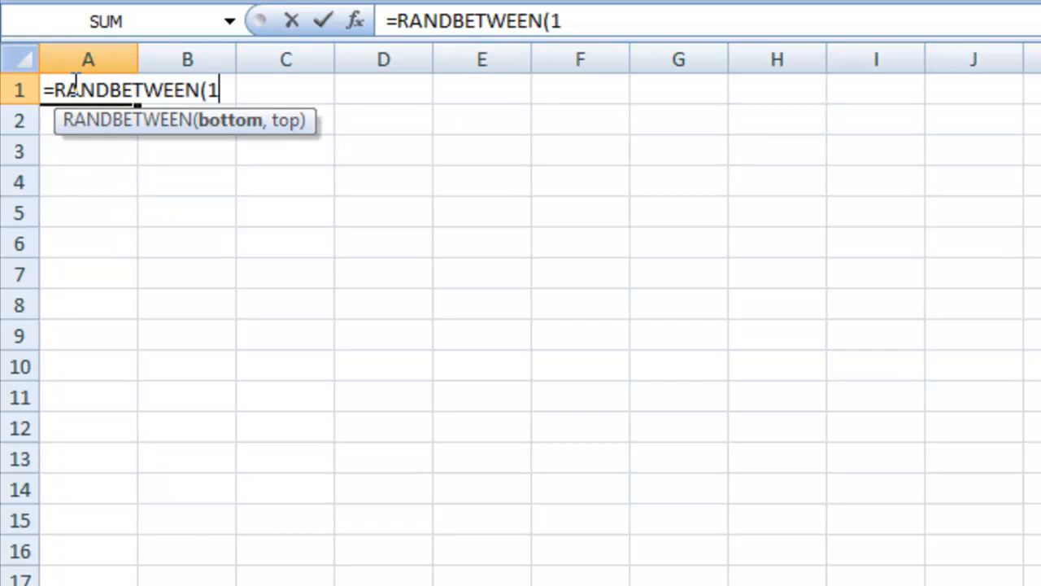
{"action": "type", "text": ","}
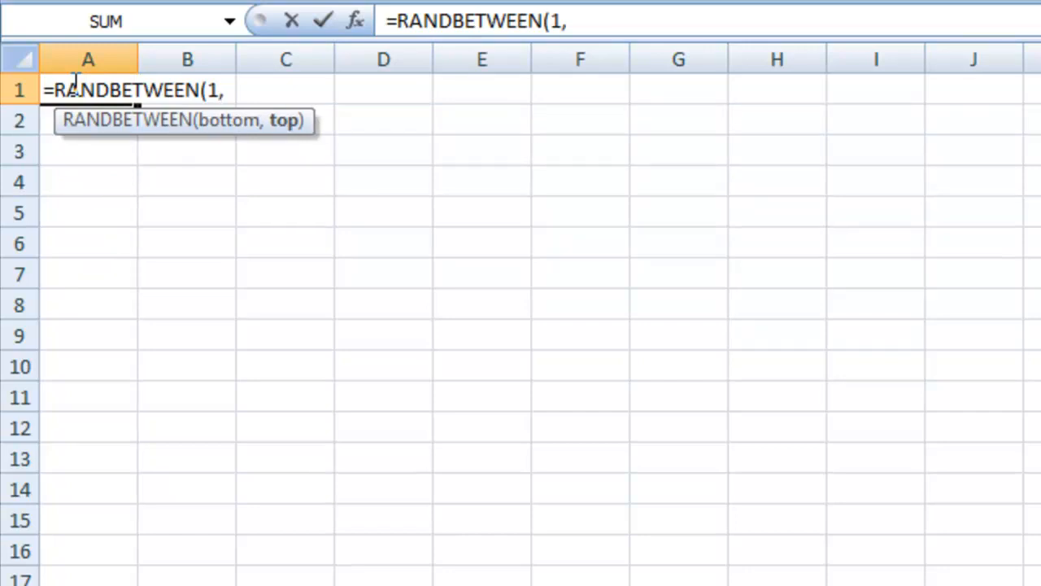
{"action": "type", "text": "6)"}
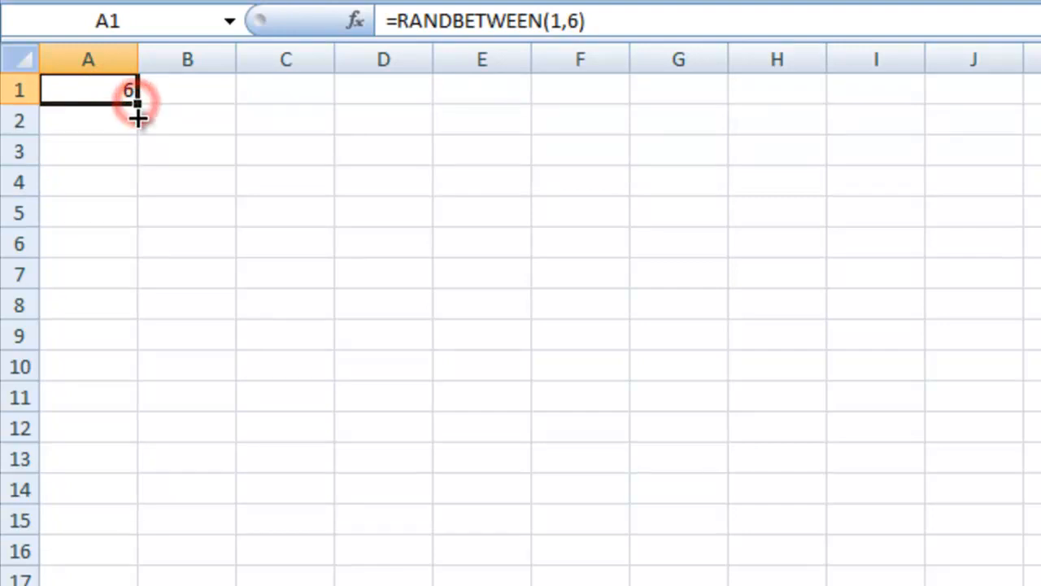
{"action": "left_click_drag", "start_coordinate": [137, 102], "coordinate": [112, 366]}
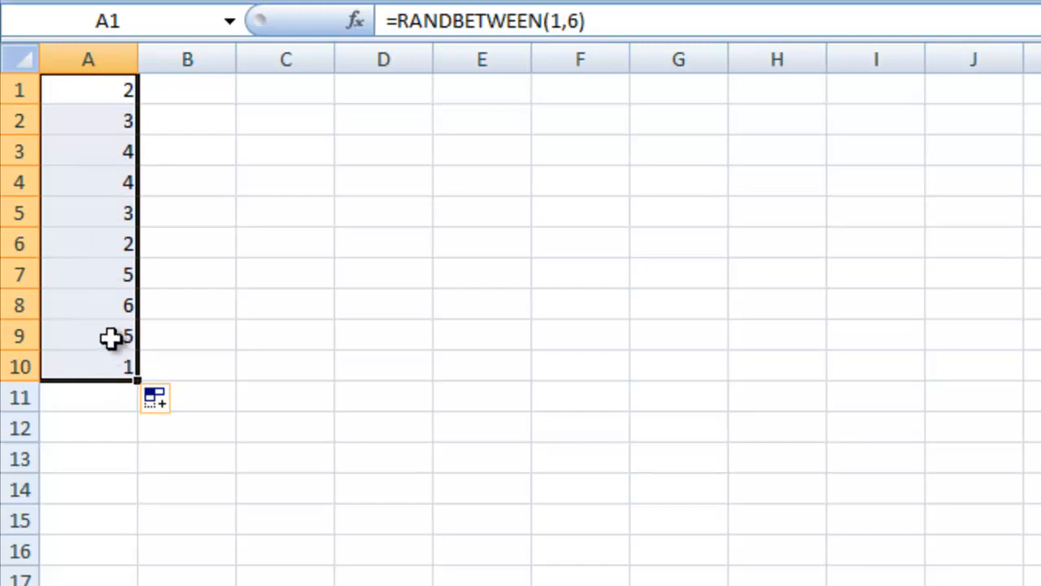
{"action": "mouse_move", "coordinate": [228, 128]}
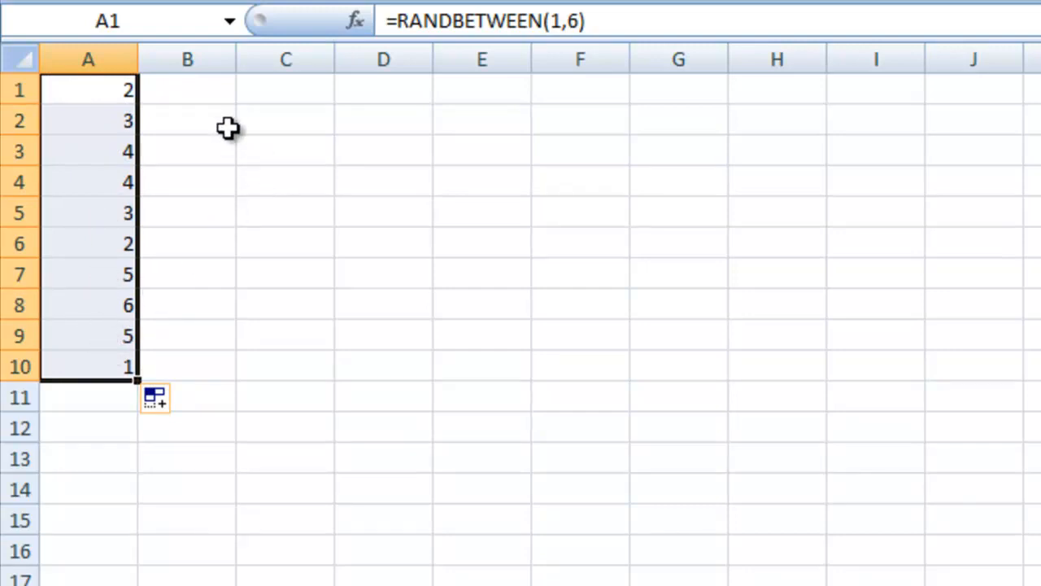
{"action": "mouse_move", "coordinate": [179, 88]}
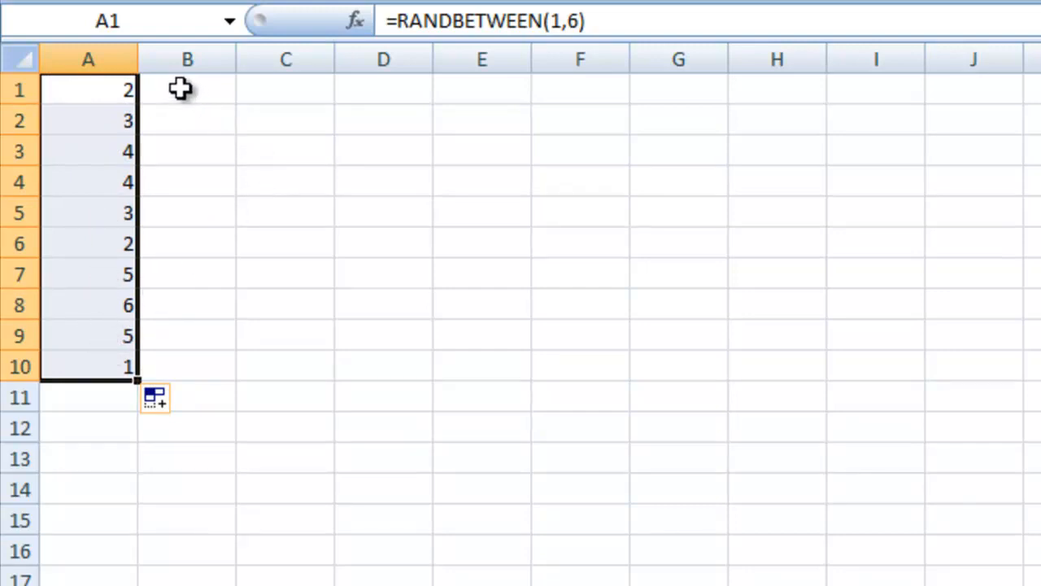
- Label B1 'Mean=' and enter =AVERAGE(A1:A10) in C1
{"action": "left_click", "coordinate": [187, 90]}
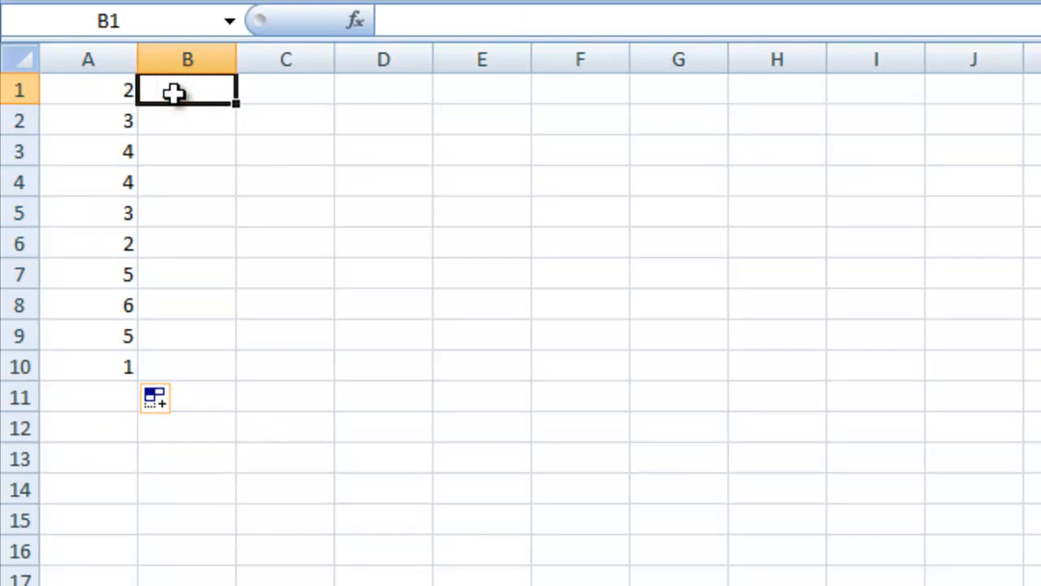
{"action": "type", "text": "M"}
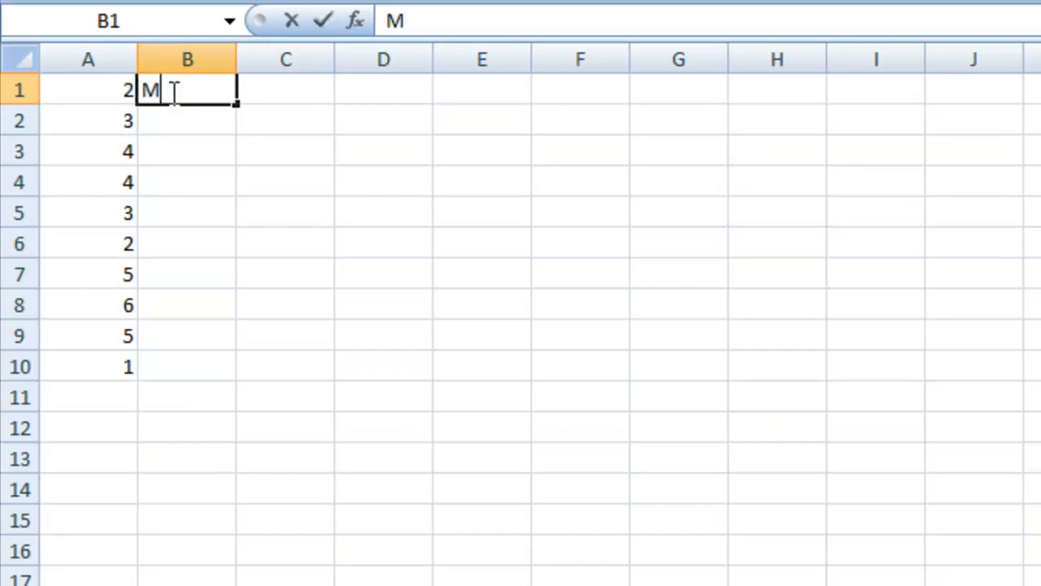
{"action": "type", "text": "ean="}
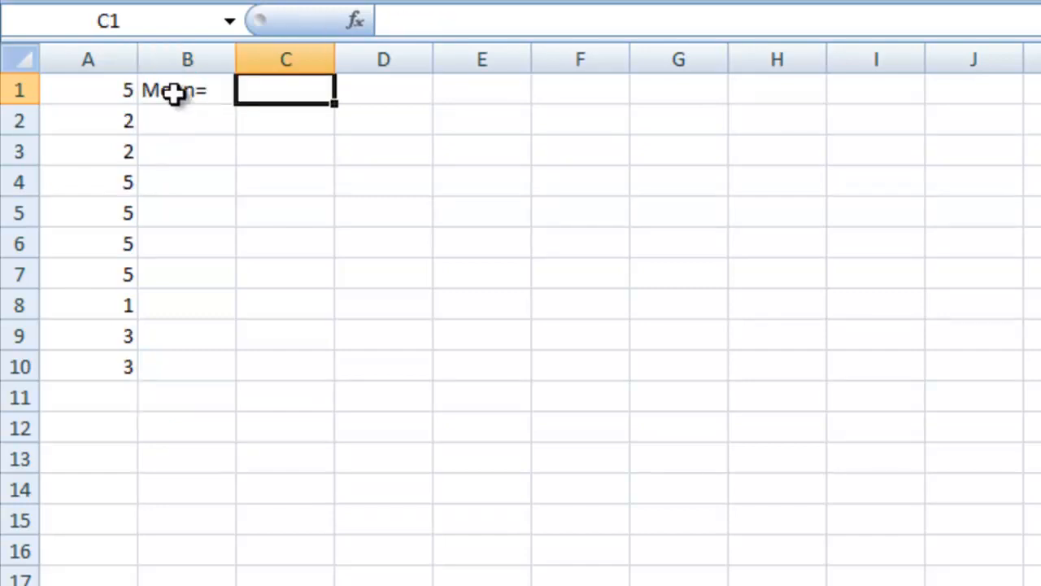
{"action": "type", "text": "="}
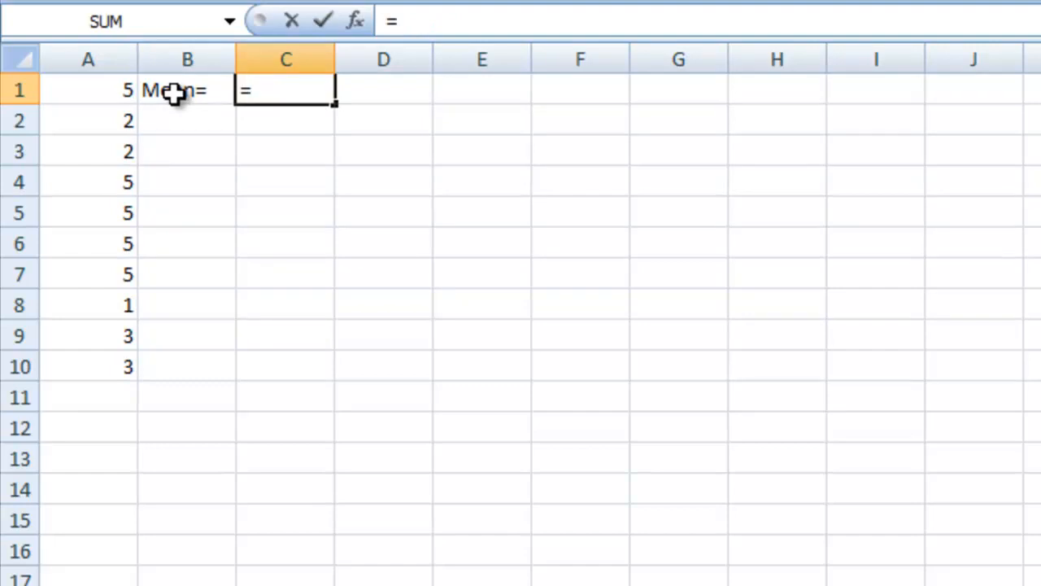
{"action": "type", "text": "aver"}
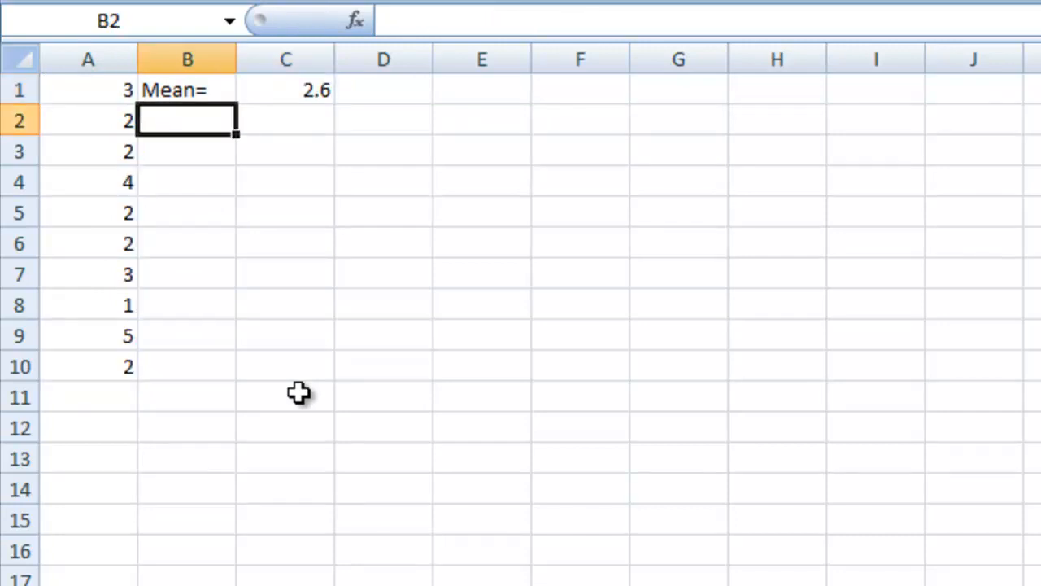
{"action": "mouse_move", "coordinate": [282, 201]}
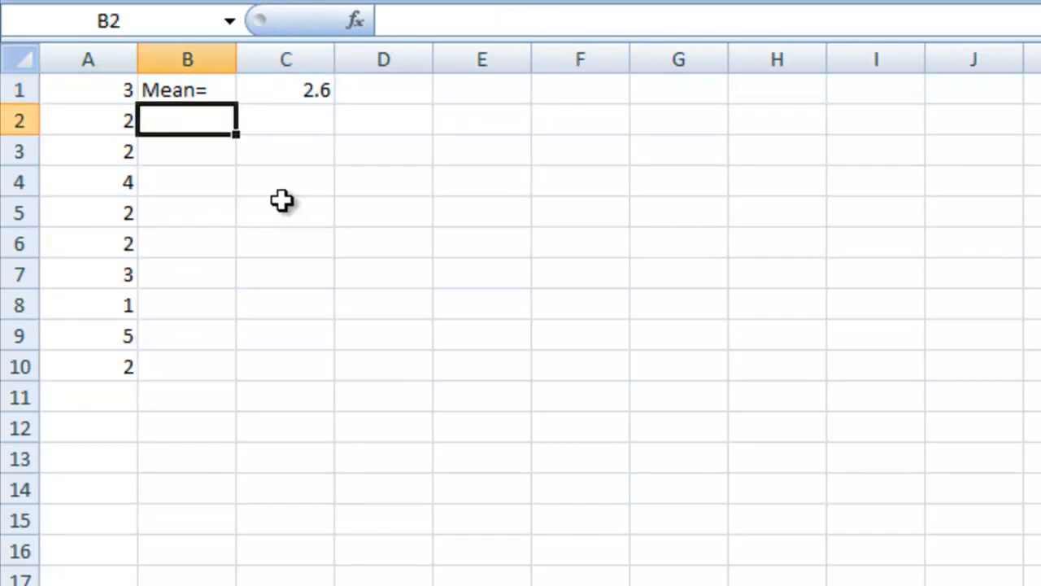
- Label B2 'Median=' and enter =MEDIAN(A1:A10) in C2
{"action": "type", "text": "Media"}
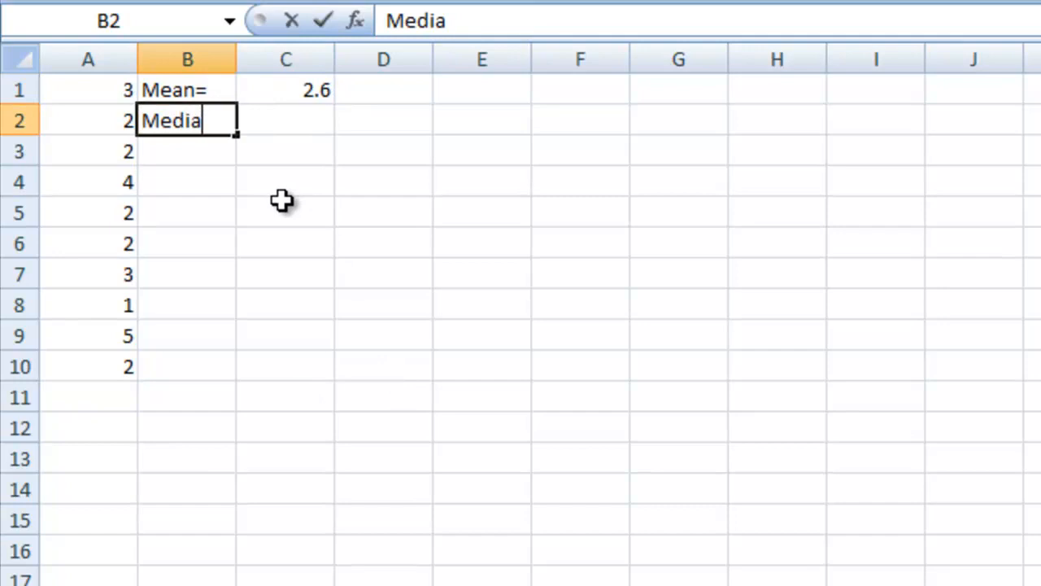
{"action": "type", "text": "n="}
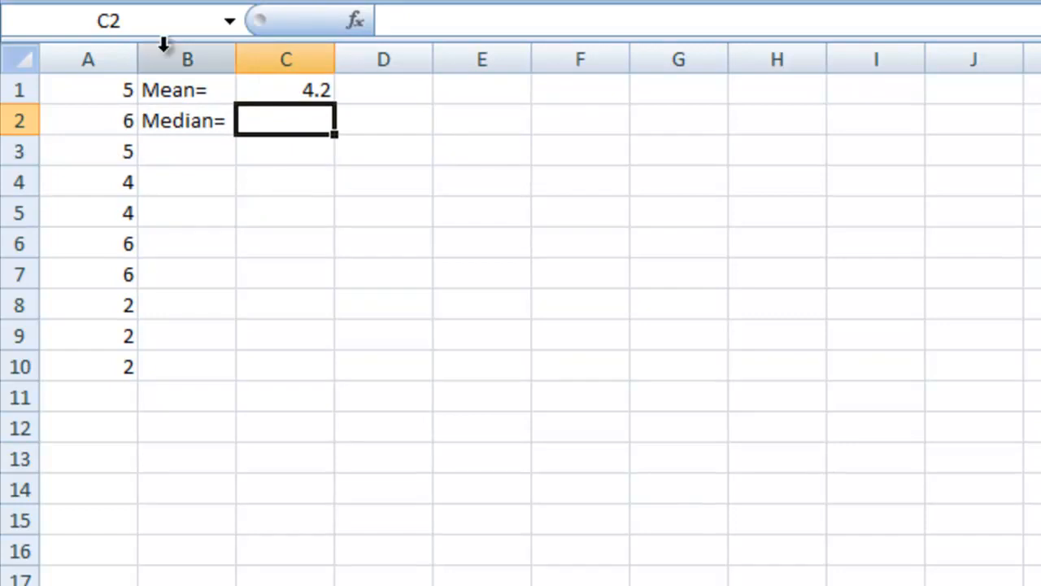
{"action": "mouse_move", "coordinate": [348, 130]}
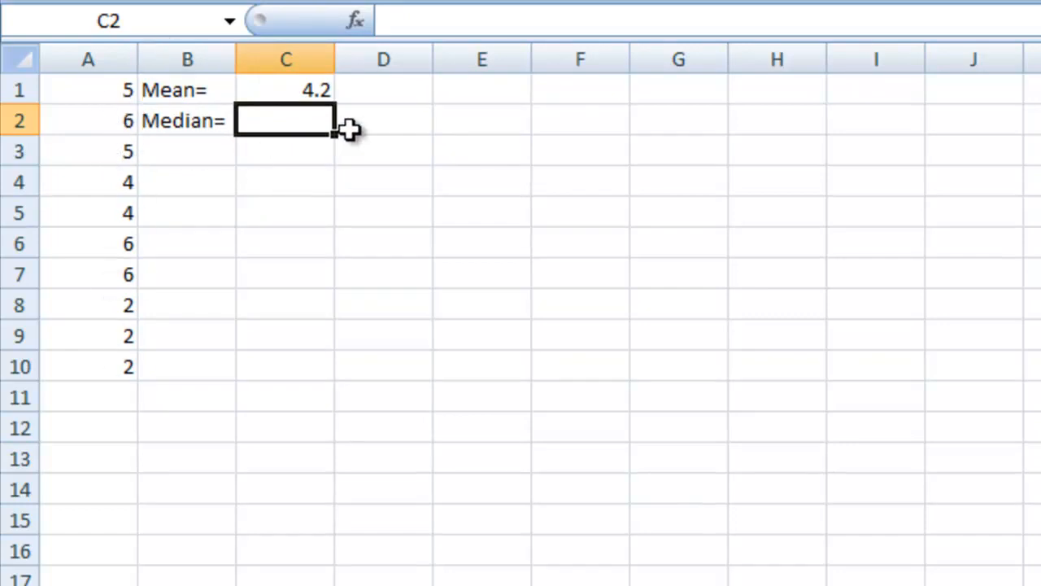
{"action": "mouse_move", "coordinate": [285, 118]}
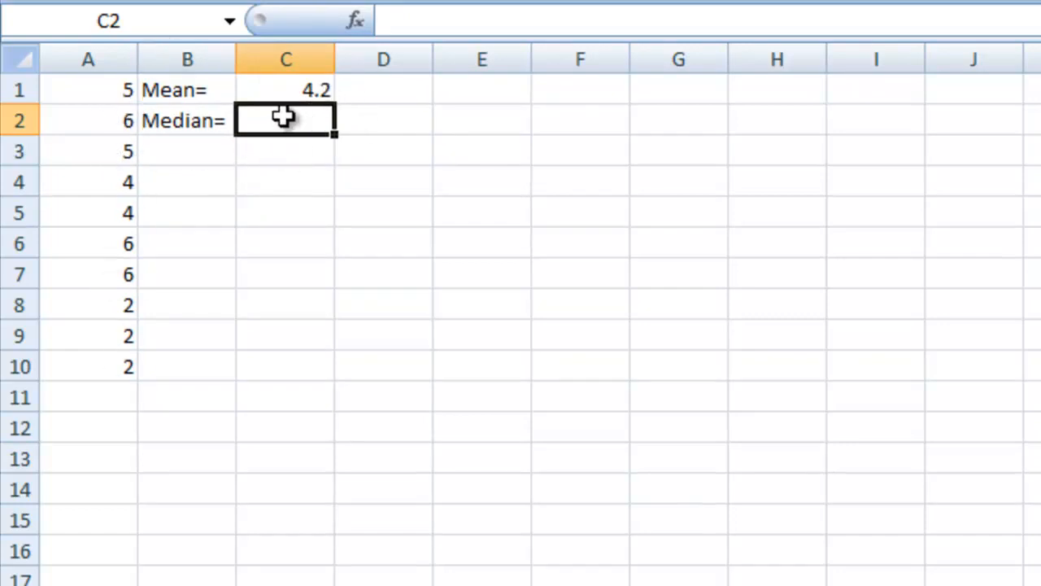
{"action": "left_click", "coordinate": [280, 120]}
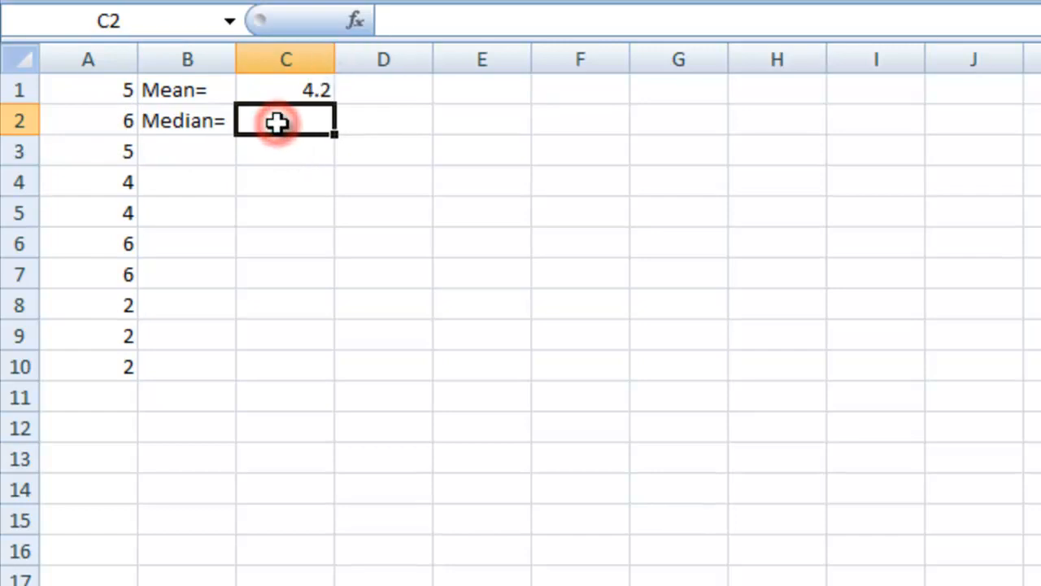
{"action": "type", "text": "="}
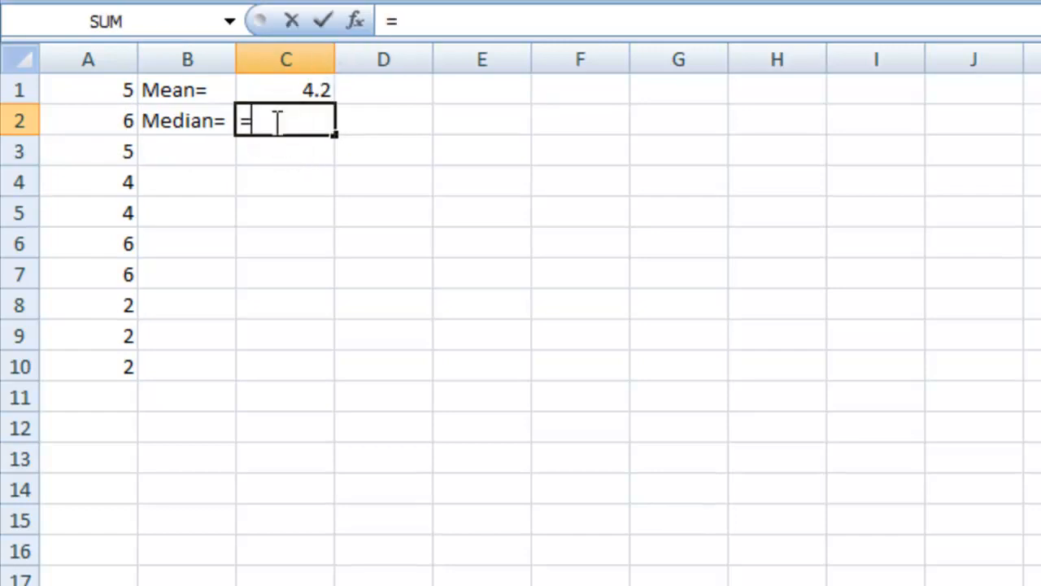
{"action": "type", "text": "MEDIAN("}
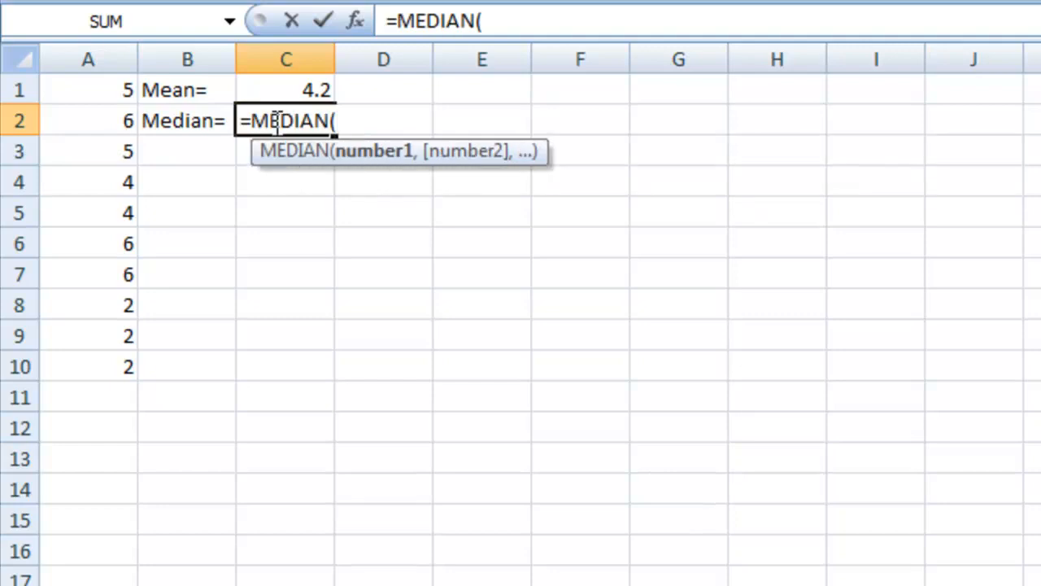
{"action": "left_click_drag", "start_coordinate": [88, 89], "coordinate": [88, 366]}
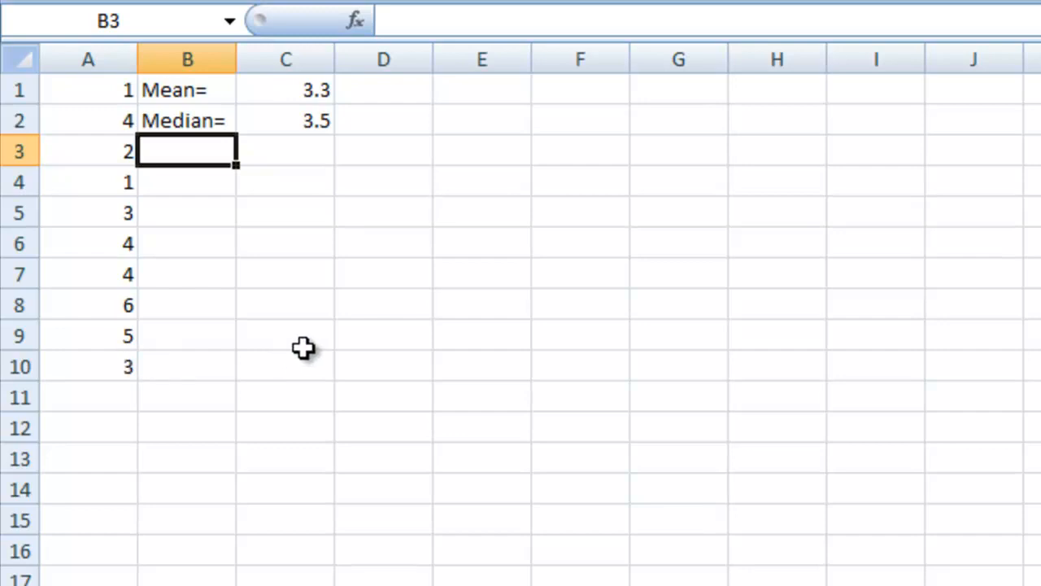
{"action": "mouse_move", "coordinate": [232, 101]}
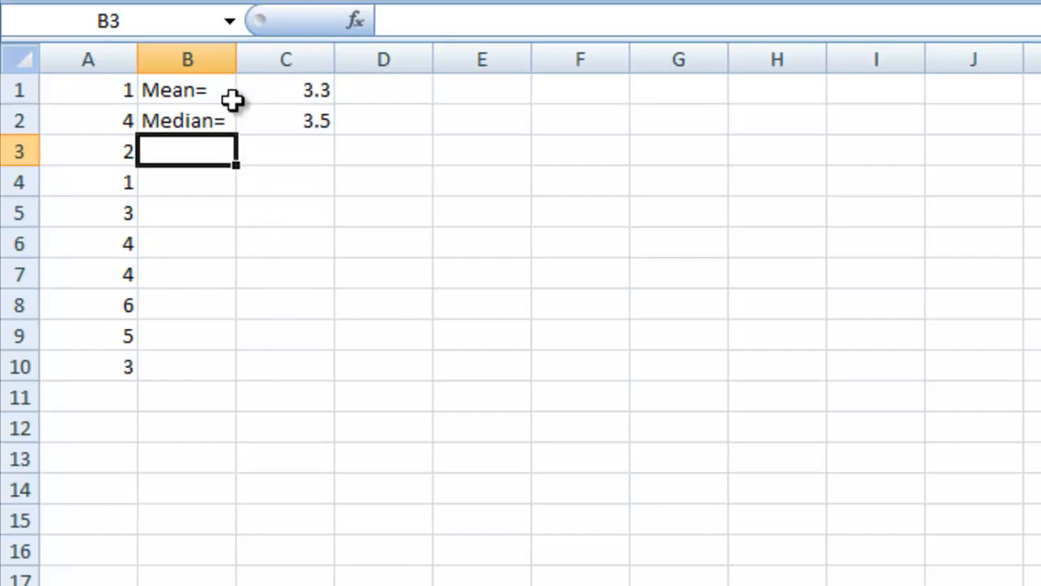
{"action": "mouse_move", "coordinate": [201, 96]}
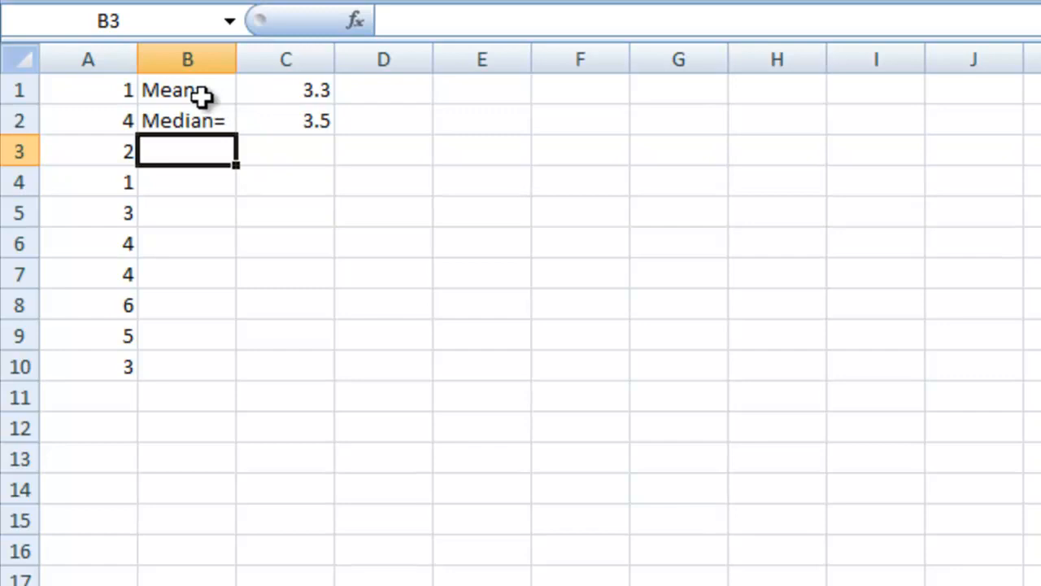
{"action": "mouse_move", "coordinate": [118, 90]}
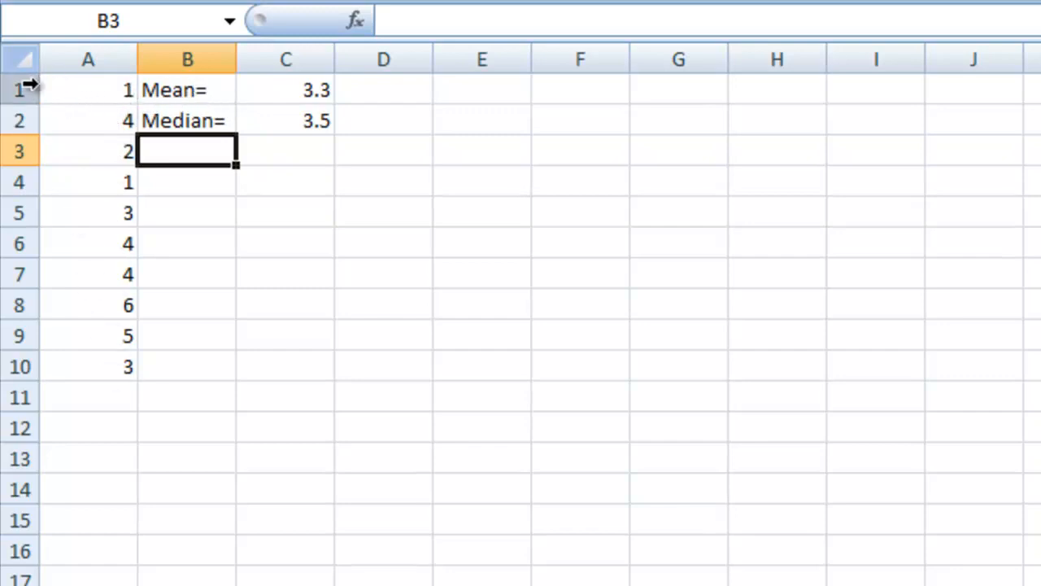
{"action": "mouse_move", "coordinate": [98, 307]}
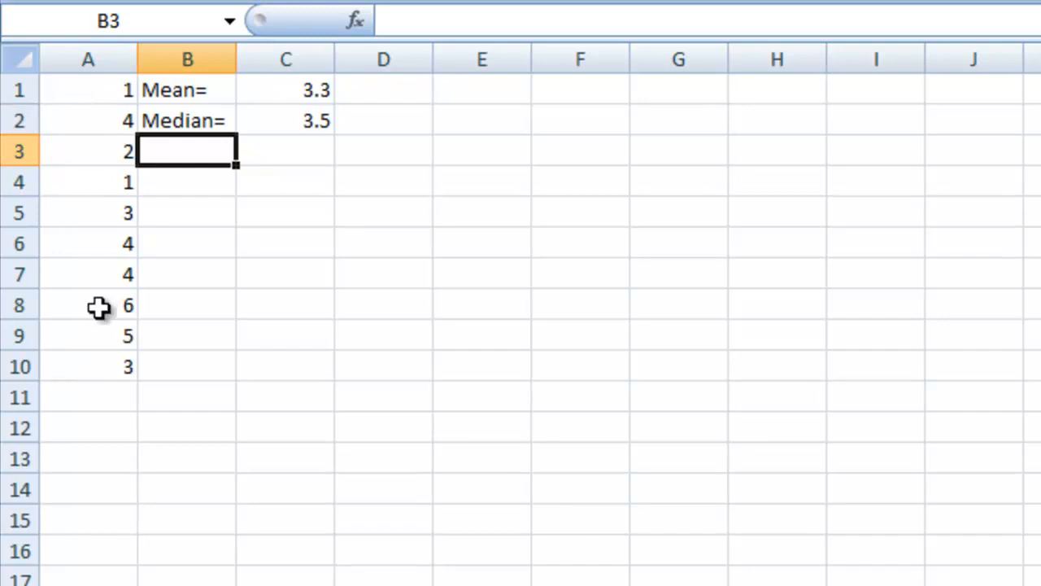
{"action": "mouse_move", "coordinate": [325, 88]}
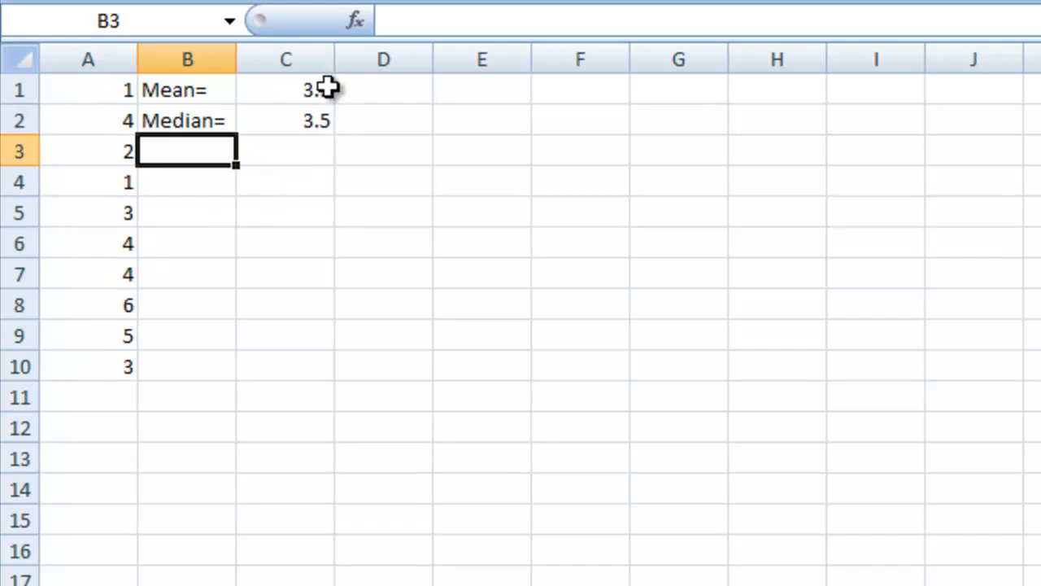
{"action": "mouse_move", "coordinate": [320, 96]}
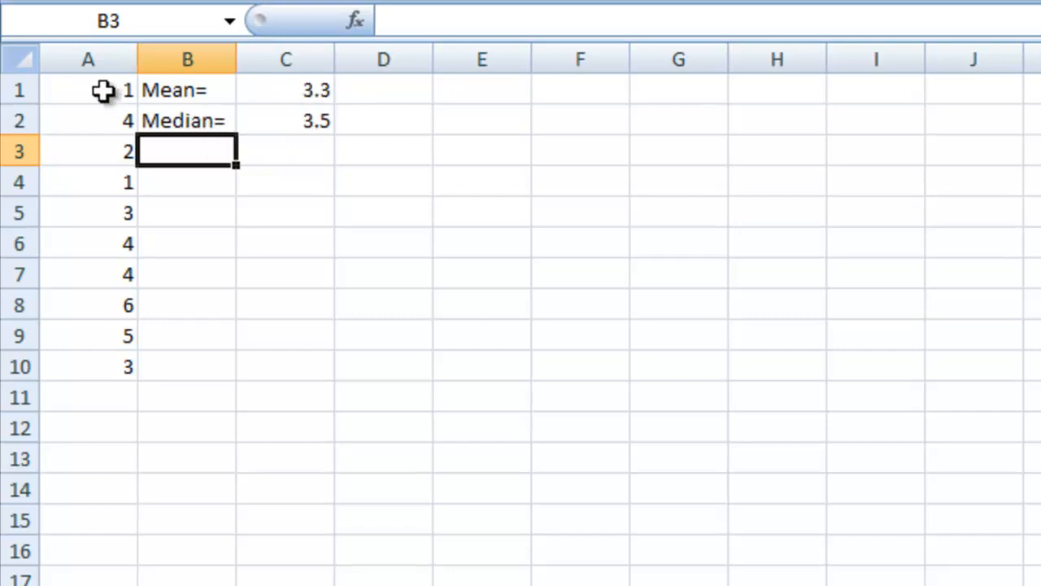
{"action": "mouse_move", "coordinate": [93, 240]}
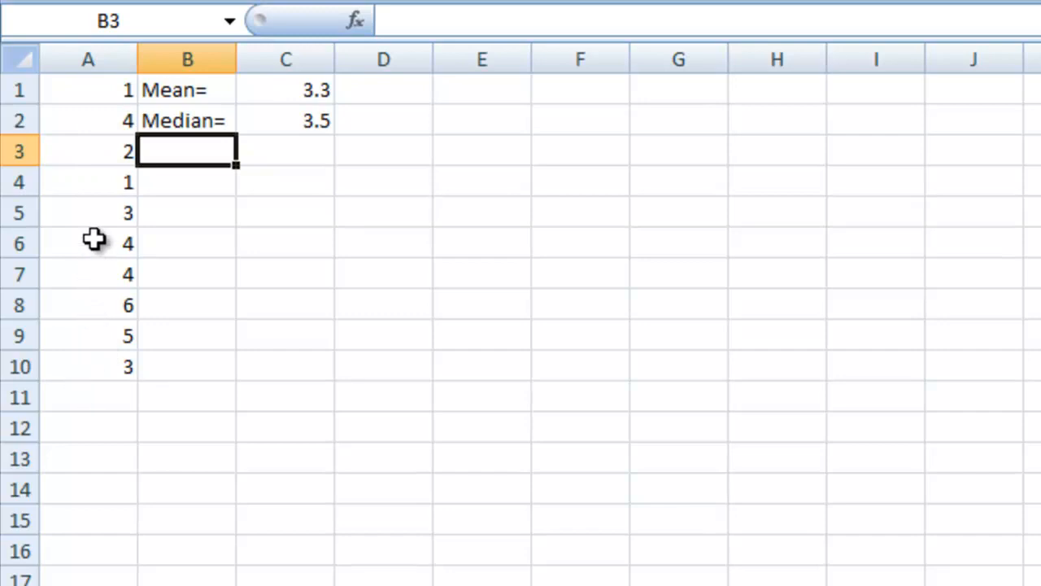
{"action": "mouse_move", "coordinate": [94, 218]}
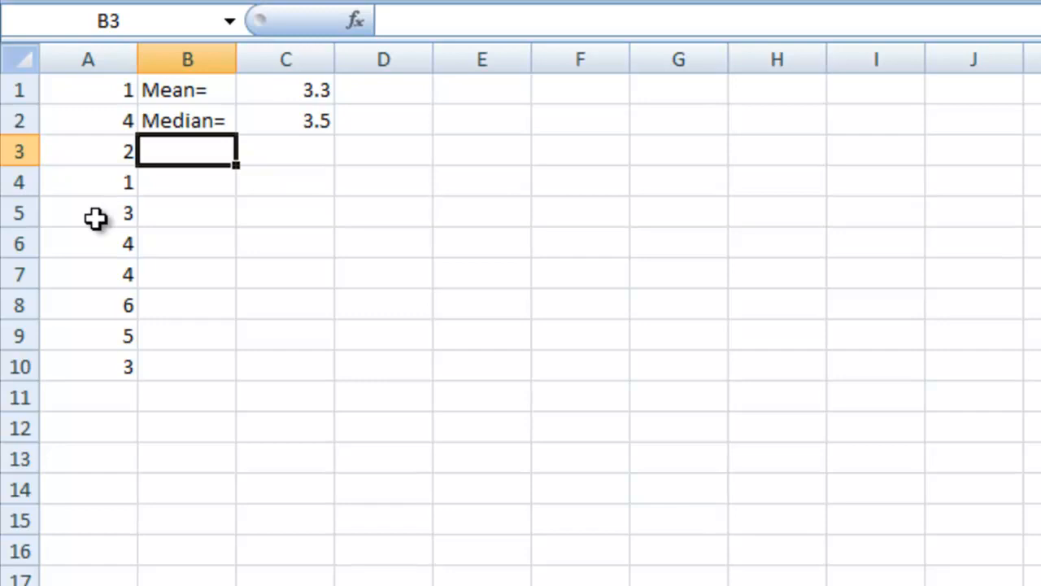
{"action": "mouse_move", "coordinate": [215, 142]}
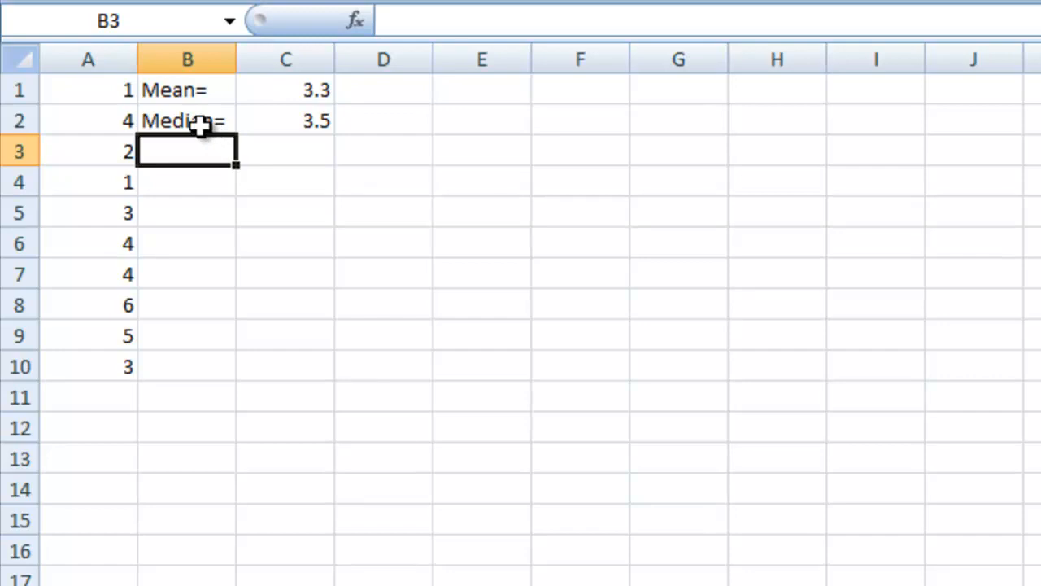
{"action": "mouse_move", "coordinate": [235, 119]}
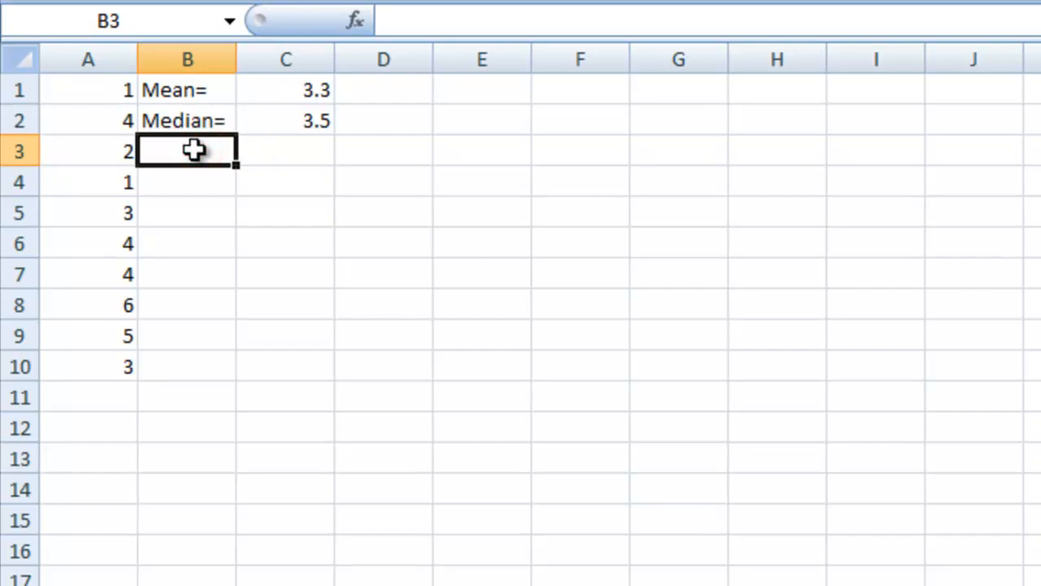
- Label B3 'Std. Dev' and enter =STDEV(A1:A10) in C3
{"action": "type", "text": "Std. Dev ="}
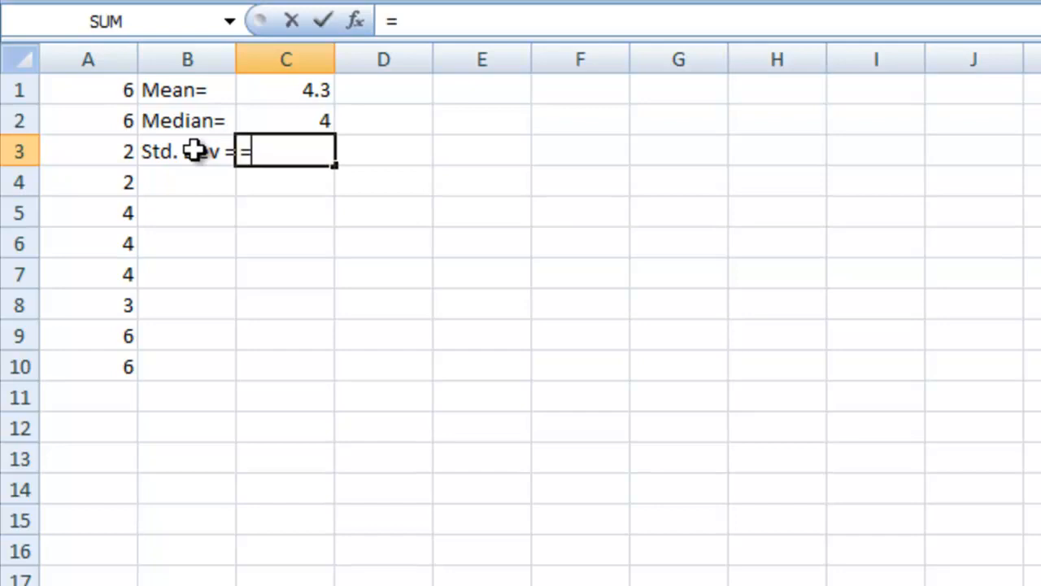
{"action": "type", "text": "std"}
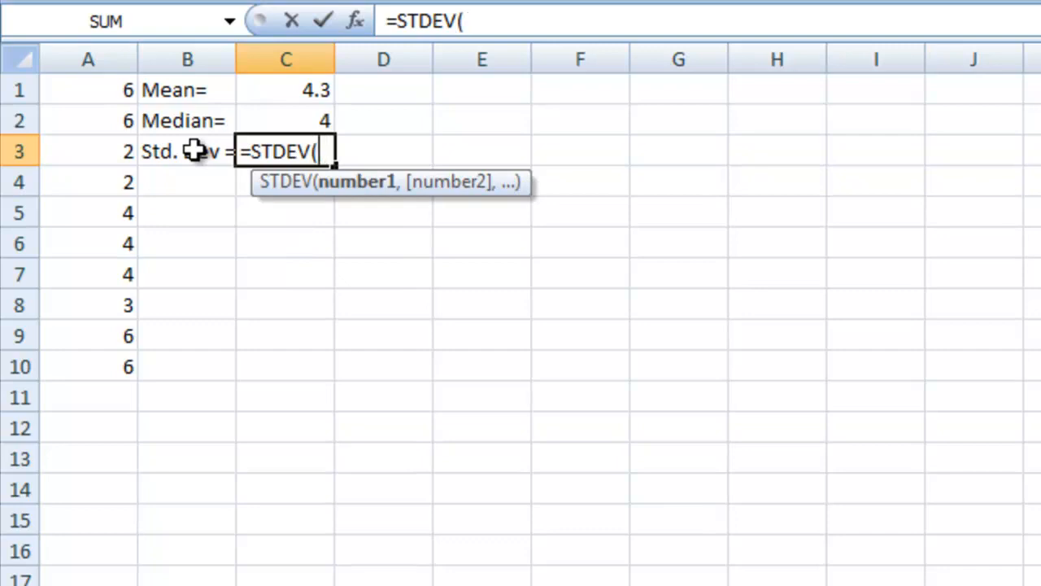
{"action": "left_click_drag", "start_coordinate": [88, 90], "coordinate": [88, 366]}
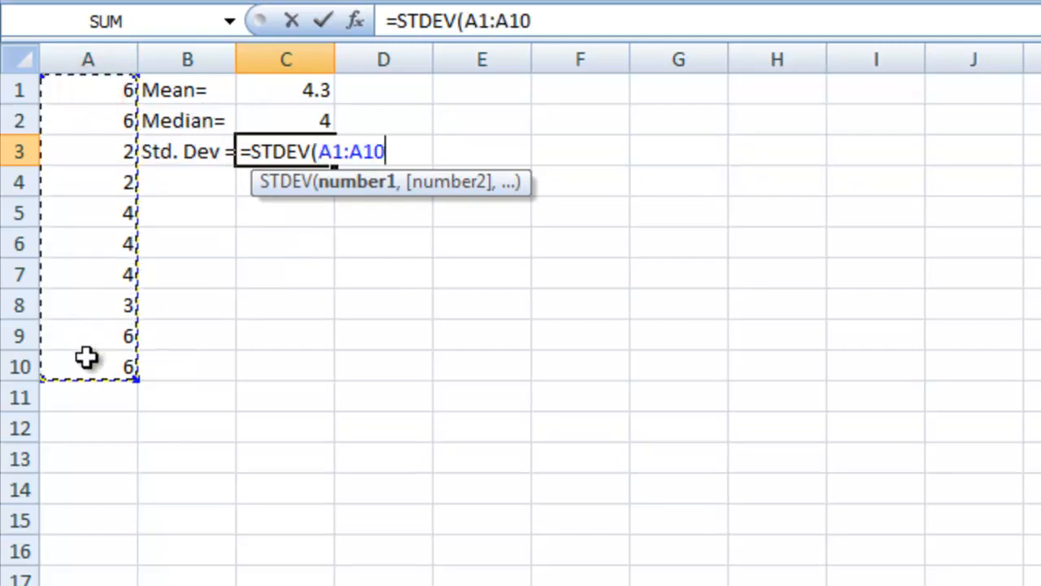
{"action": "key", "text": "Enter"}
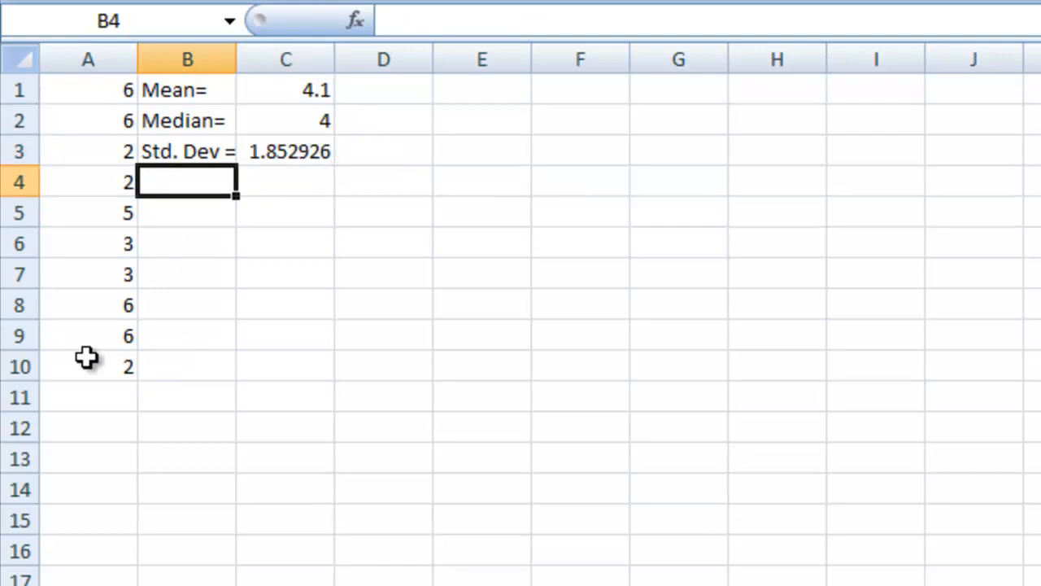
{"action": "mouse_move", "coordinate": [236, 58]}
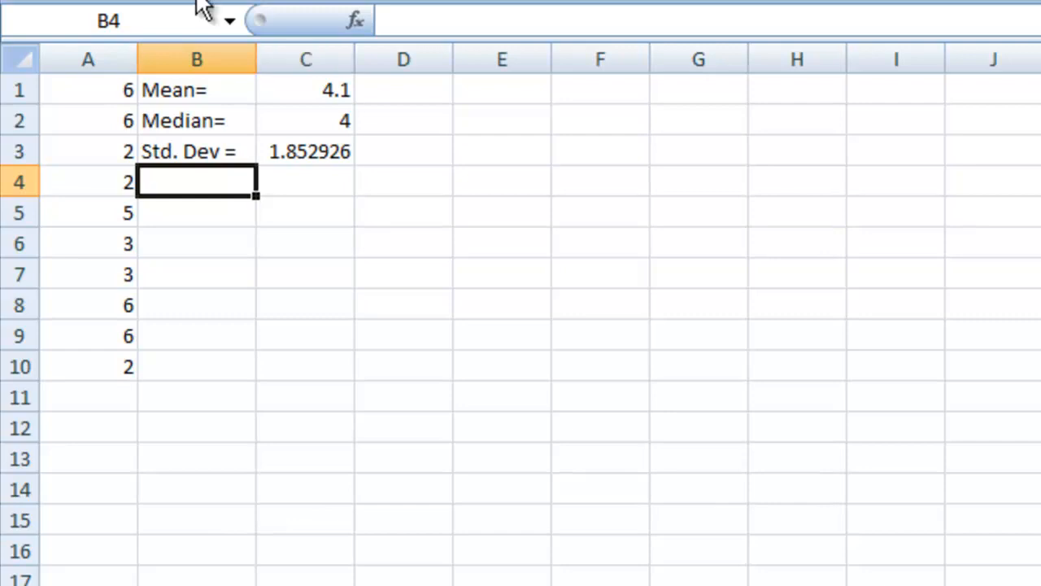
{"action": "mouse_move", "coordinate": [404, 94]}
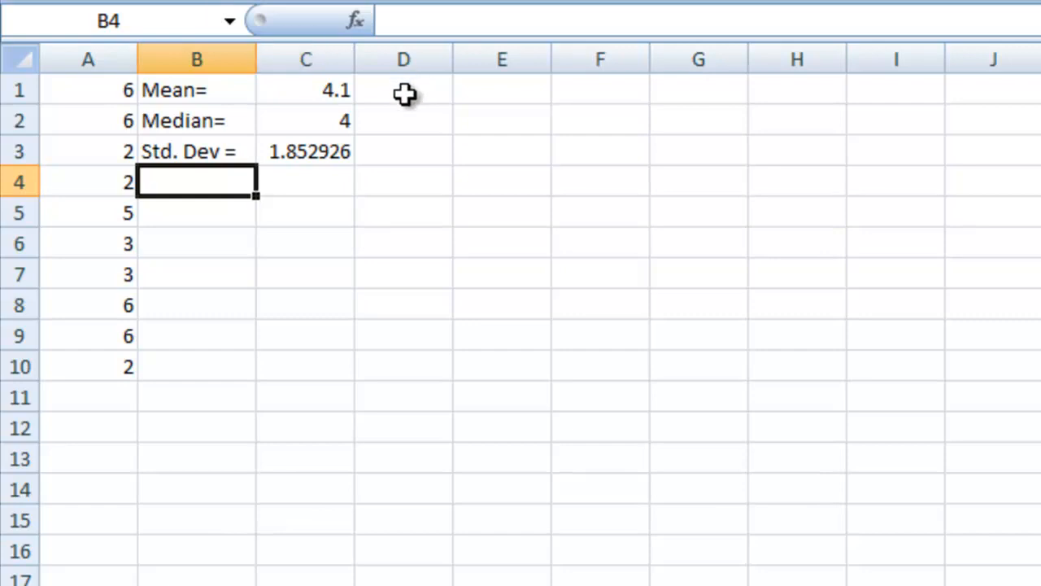
- Type the 'Bin Range' heading in D1 and start the bin series with 2 in D3
{"action": "left_click", "coordinate": [404, 90]}
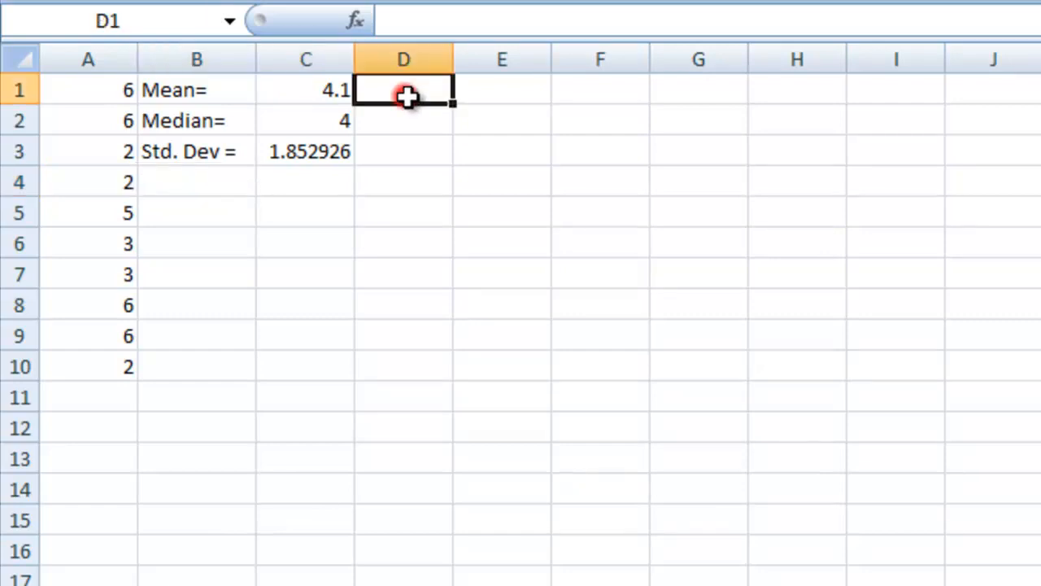
{"action": "type", "text": "Bin R"}
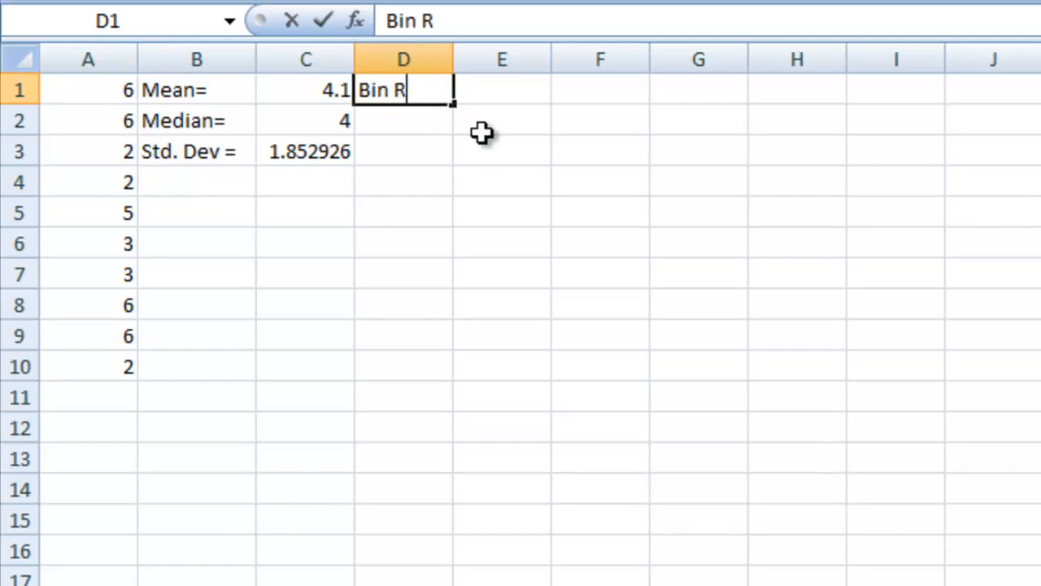
{"action": "type", "text": "ange"}
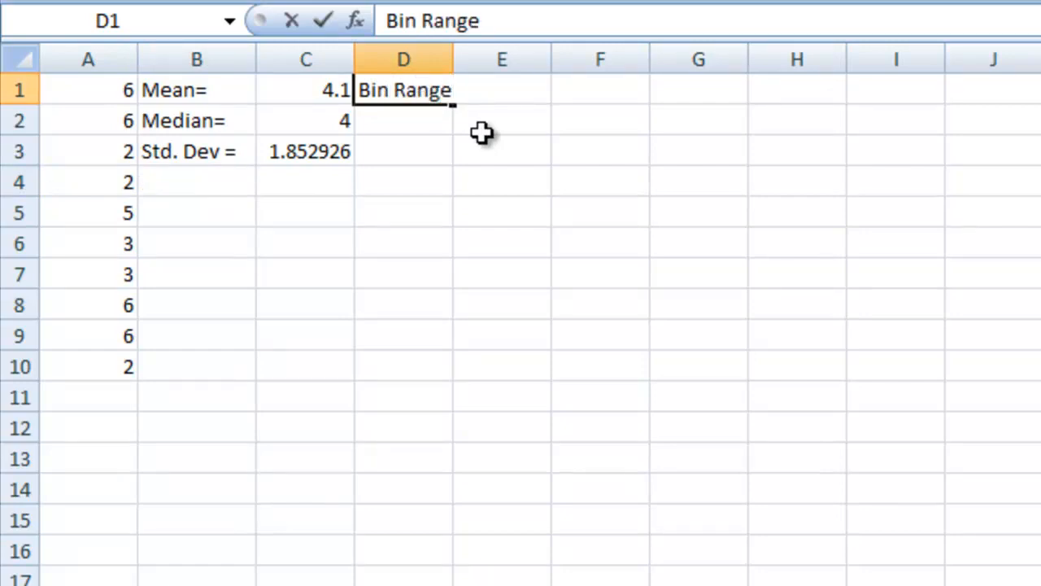
{"action": "mouse_move", "coordinate": [110, 92]}
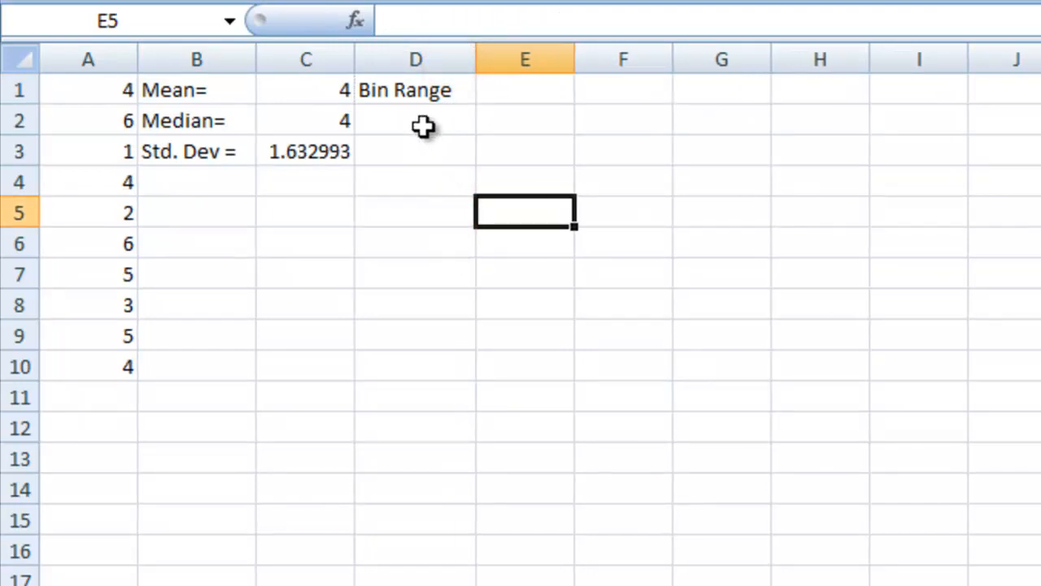
{"action": "left_click", "coordinate": [415, 120]}
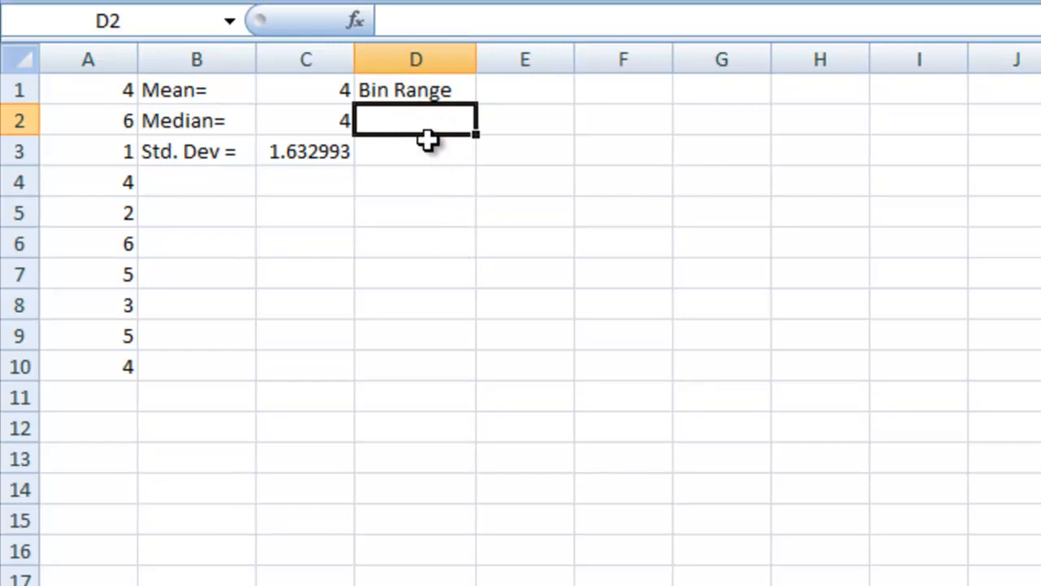
{"action": "type", "text": "2"}
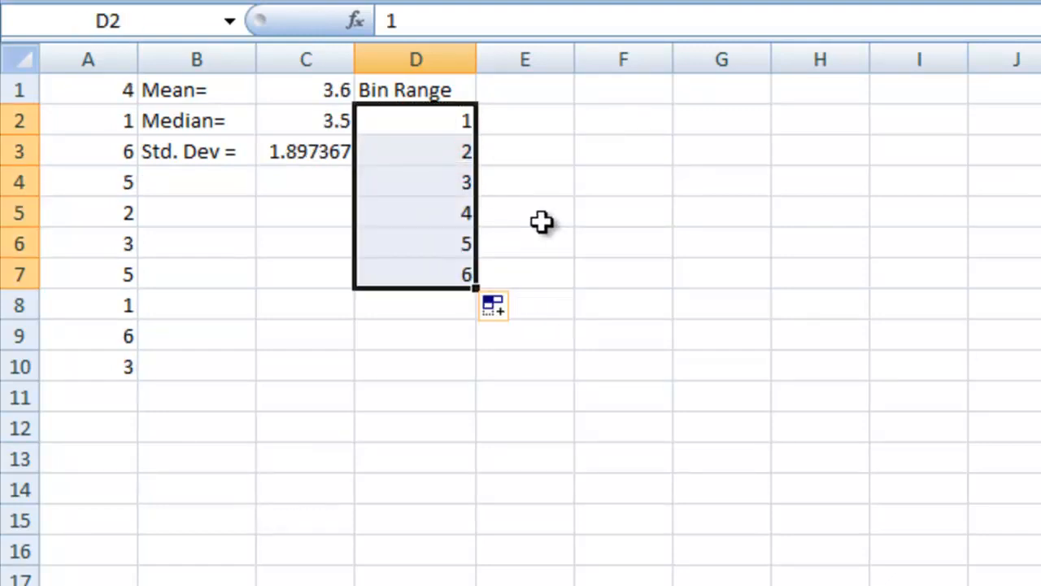
{"action": "mouse_move", "coordinate": [578, 254]}
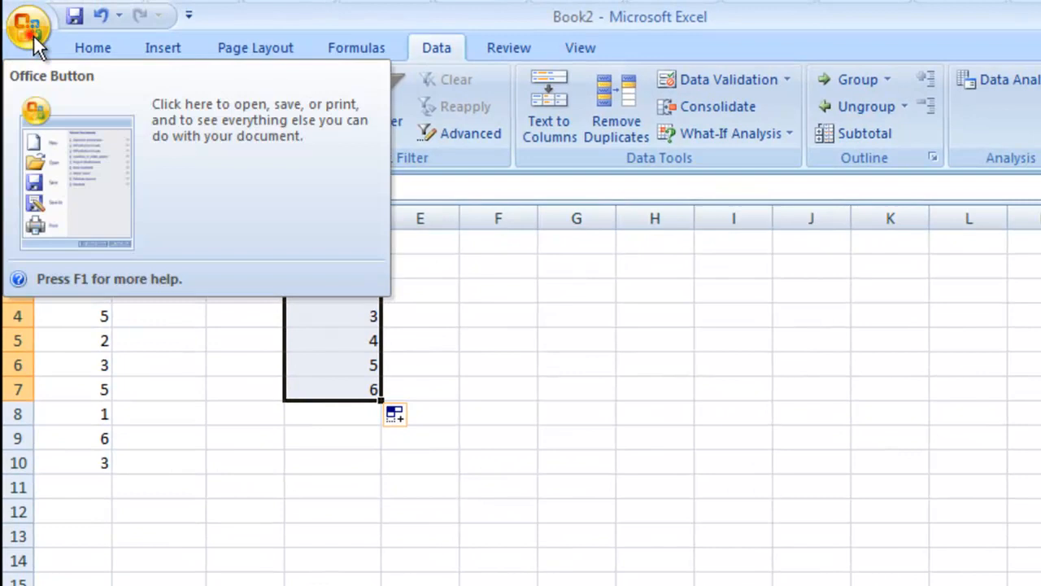
- Go to Excel Options' add-ins manager to enable the Analysis ToolPak
{"action": "left_click", "coordinate": [30, 26]}
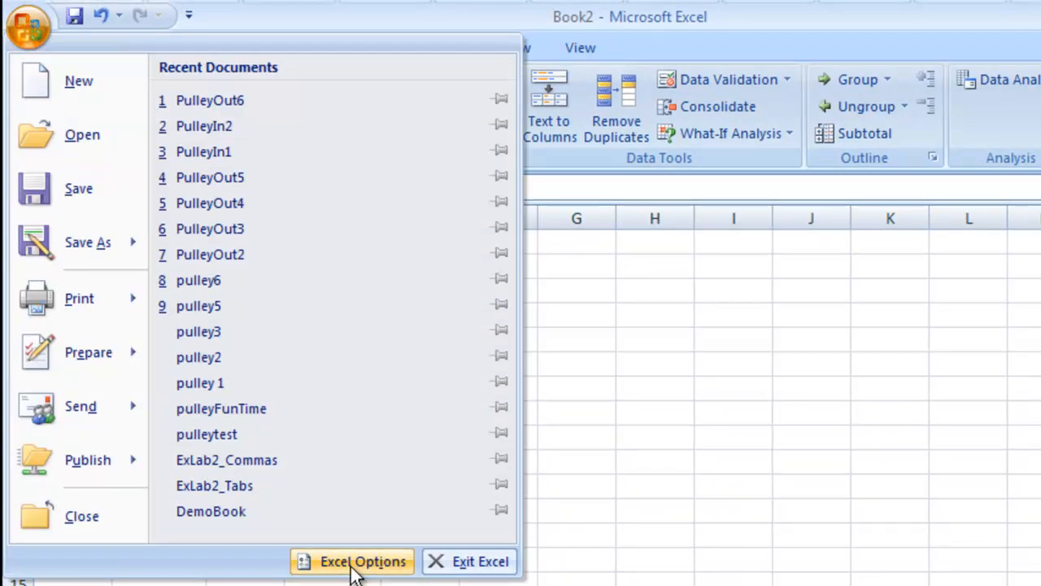
{"action": "left_click", "coordinate": [362, 562]}
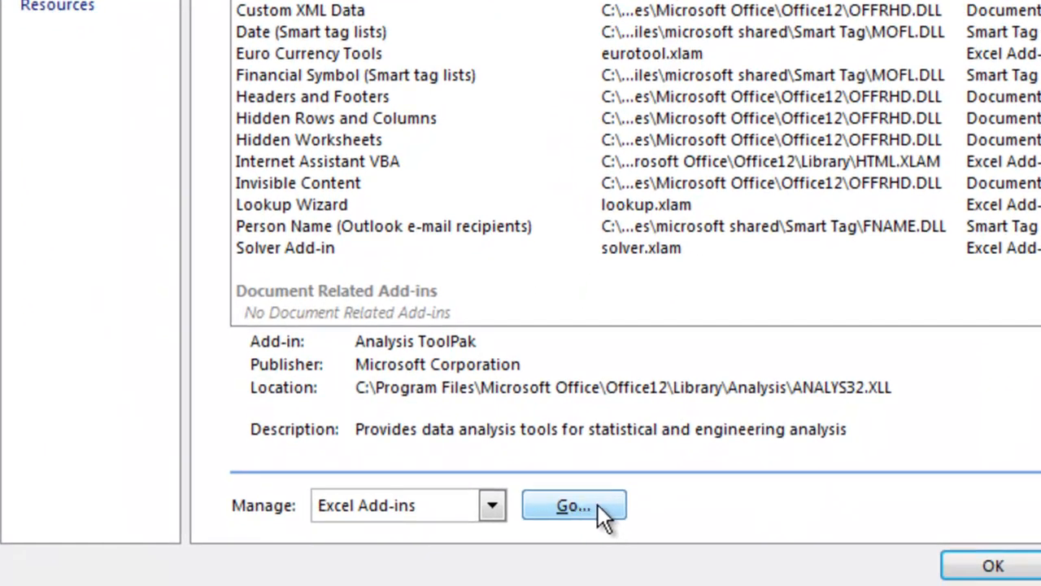
{"action": "mouse_move", "coordinate": [993, 565]}
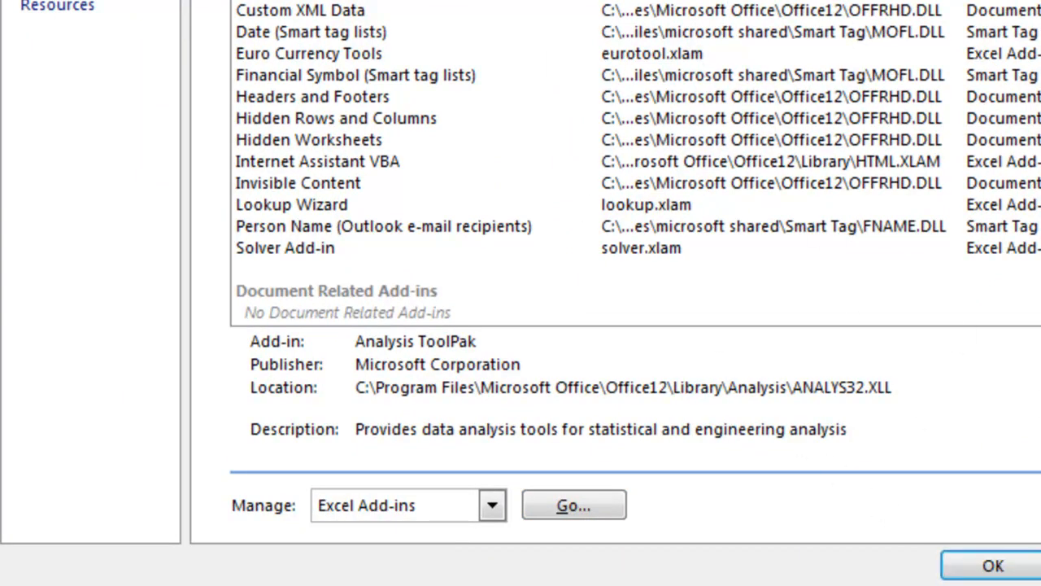
{"action": "left_click", "coordinate": [992, 565]}
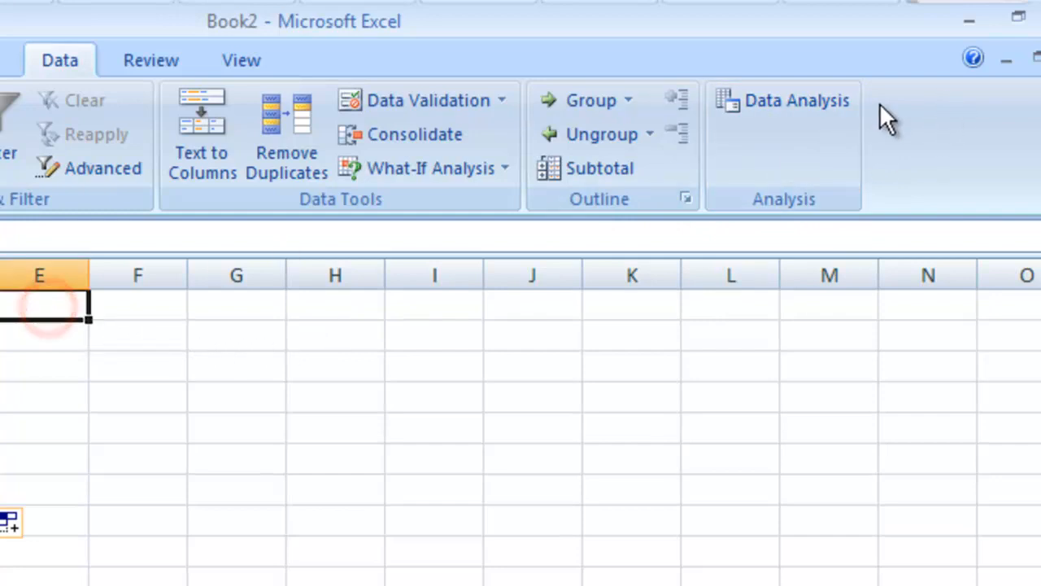
- Choose Histogram from the Data Analysis tool list
{"action": "left_click", "coordinate": [783, 100]}
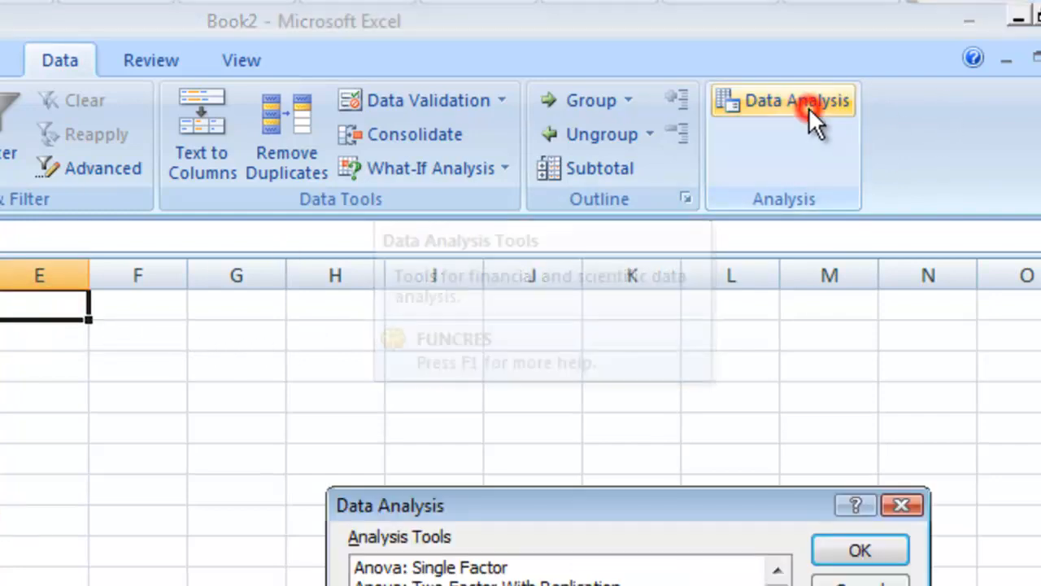
{"action": "left_click", "coordinate": [222, 443]}
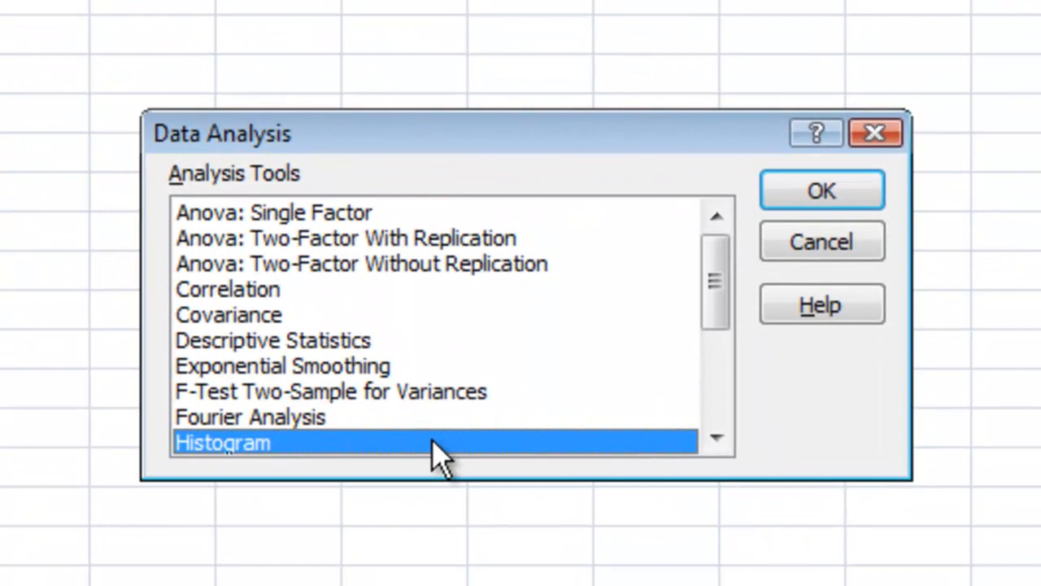
{"action": "mouse_move", "coordinate": [822, 190]}
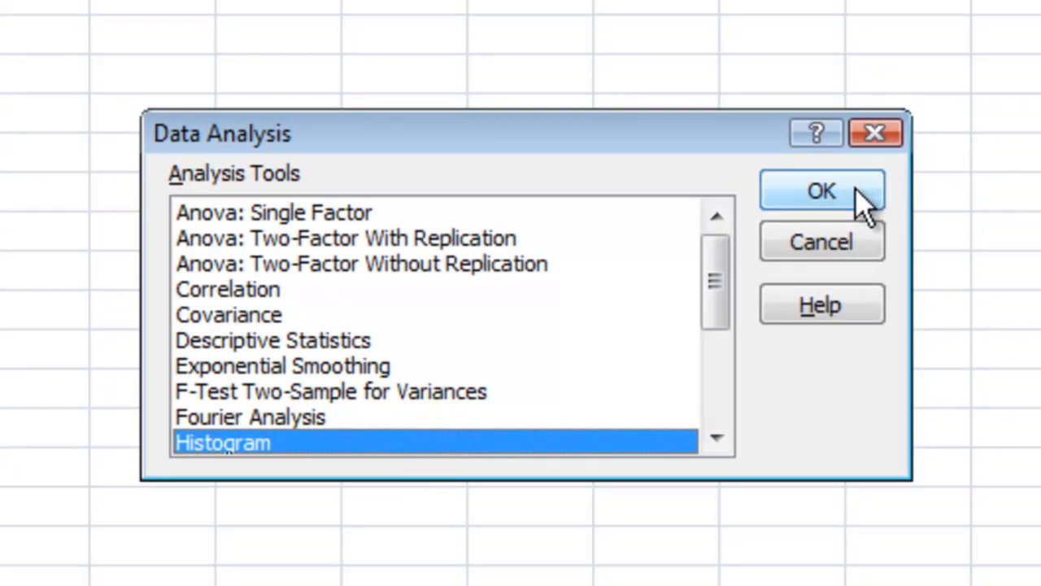
{"action": "left_click", "coordinate": [821, 191]}
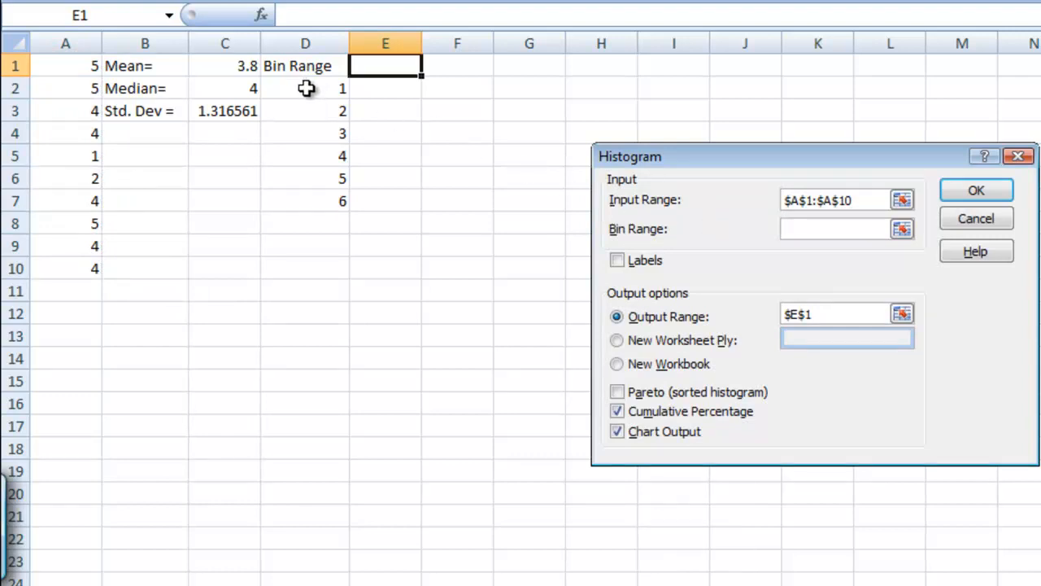
- Set bins D2:D7, output at E1 with chart output, and generate the histogram
{"action": "left_click_drag", "start_coordinate": [306, 88], "coordinate": [305, 201]}
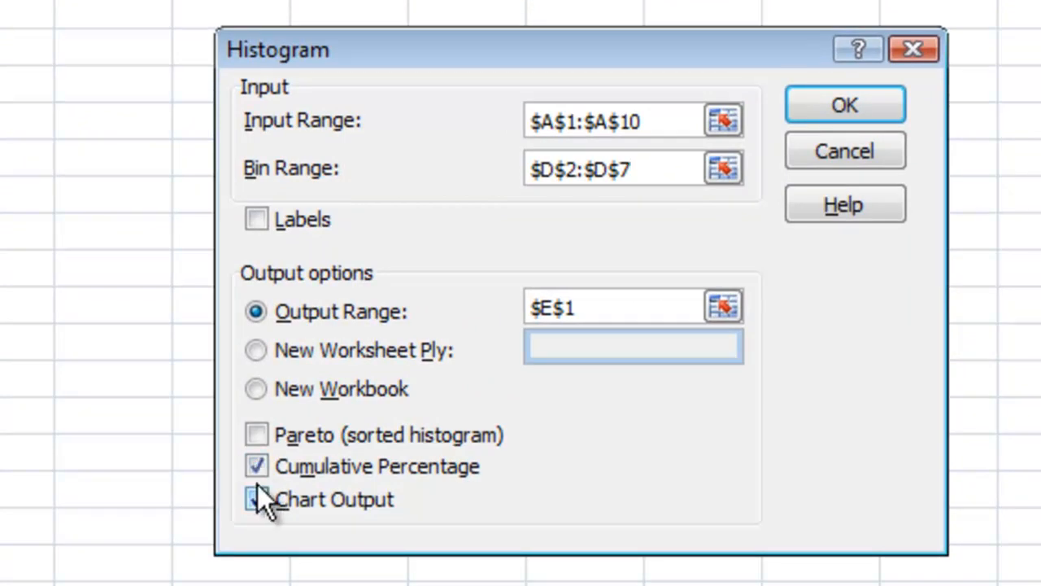
{"action": "left_click", "coordinate": [255, 499]}
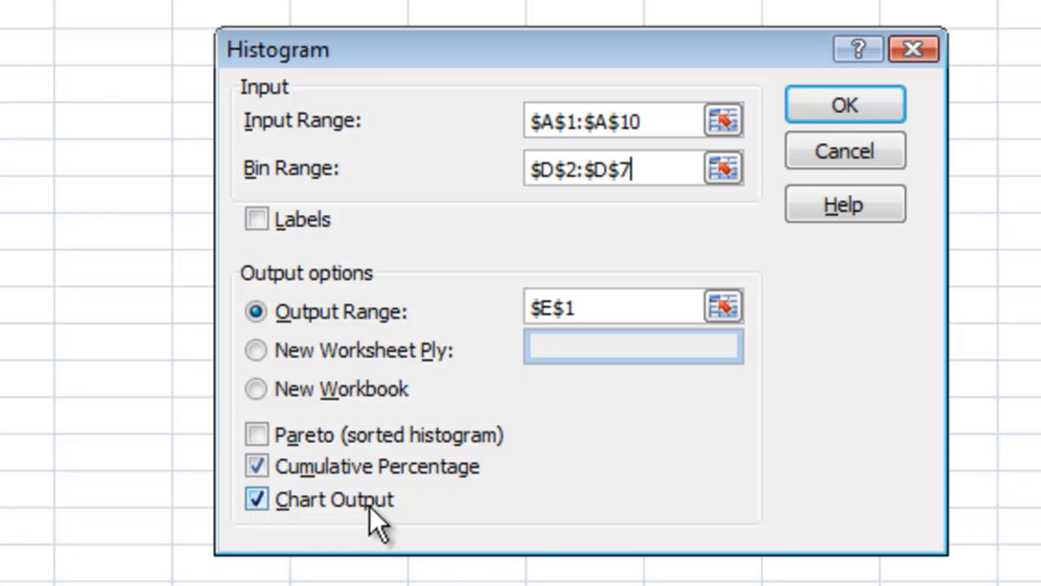
{"action": "mouse_move", "coordinate": [374, 498]}
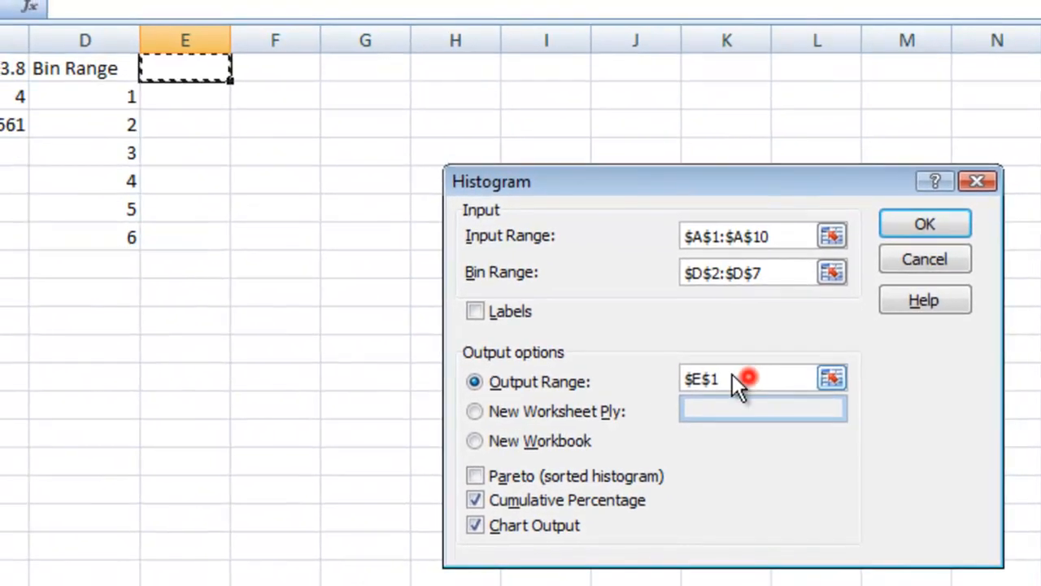
{"action": "left_click", "coordinate": [740, 378]}
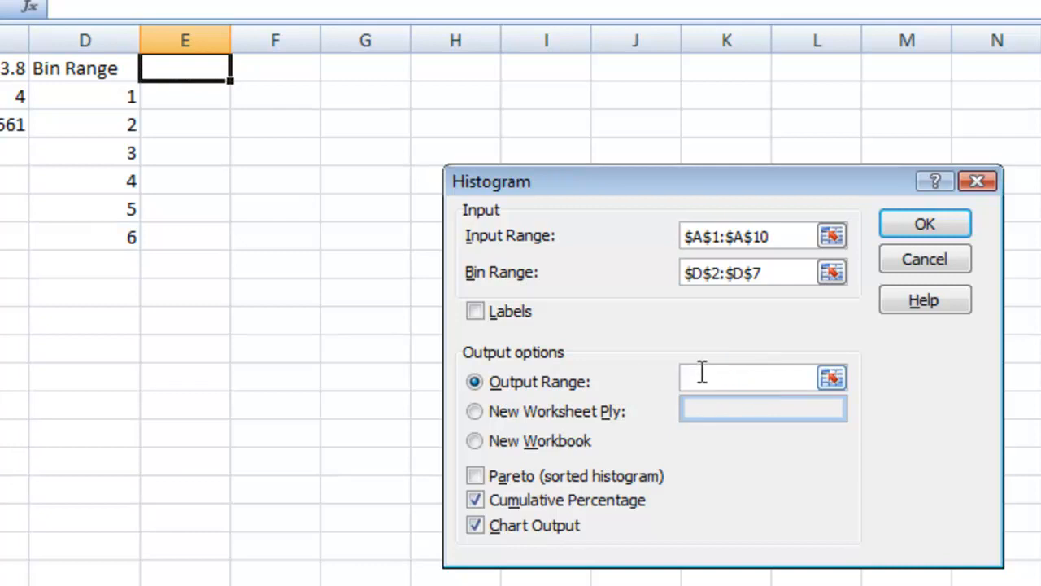
{"action": "left_click", "coordinate": [185, 68]}
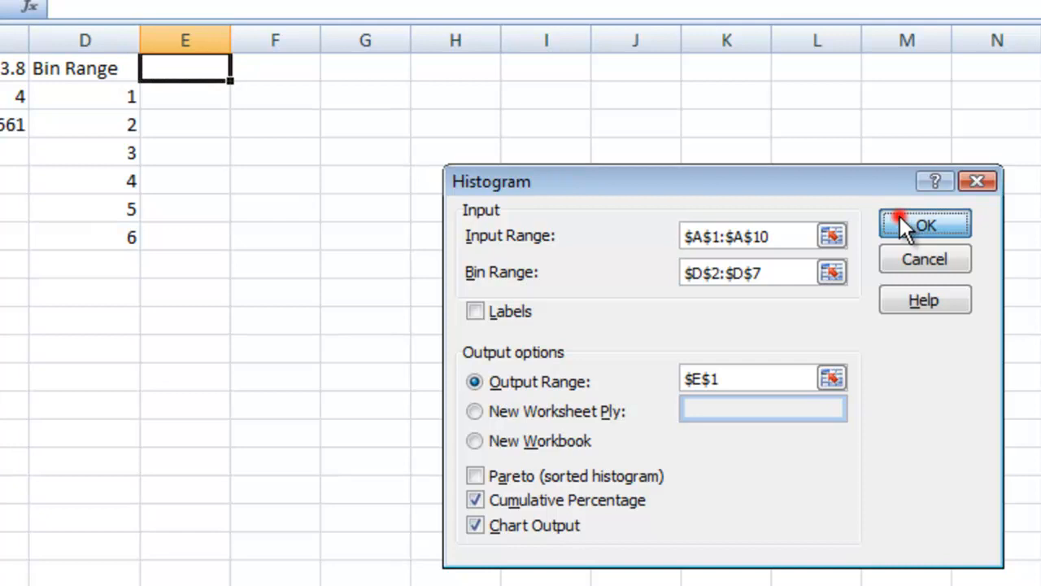
{"action": "left_click", "coordinate": [925, 225]}
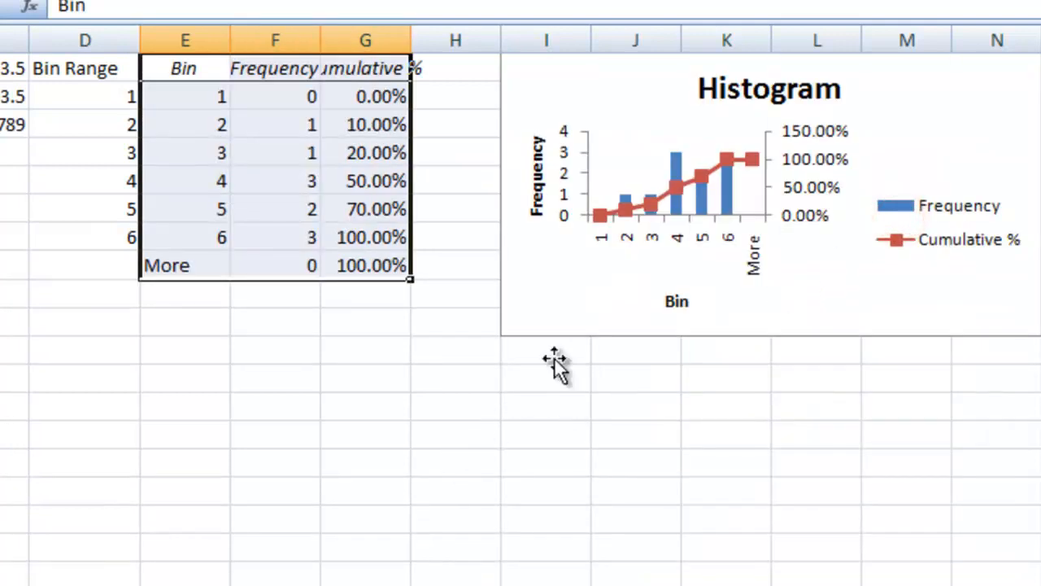
{"action": "mouse_move", "coordinate": [655, 269]}
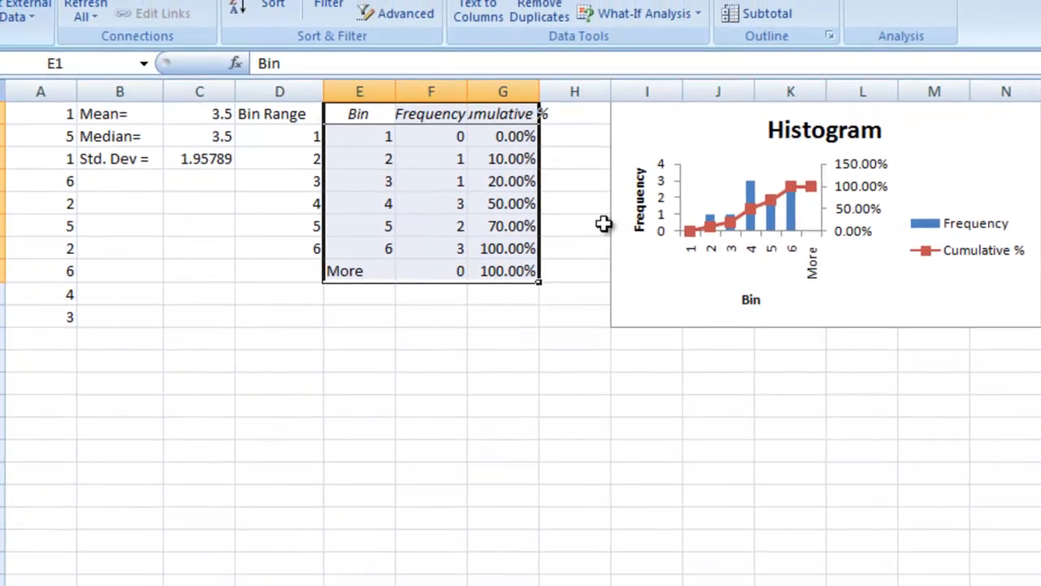
{"action": "mouse_move", "coordinate": [38, 179]}
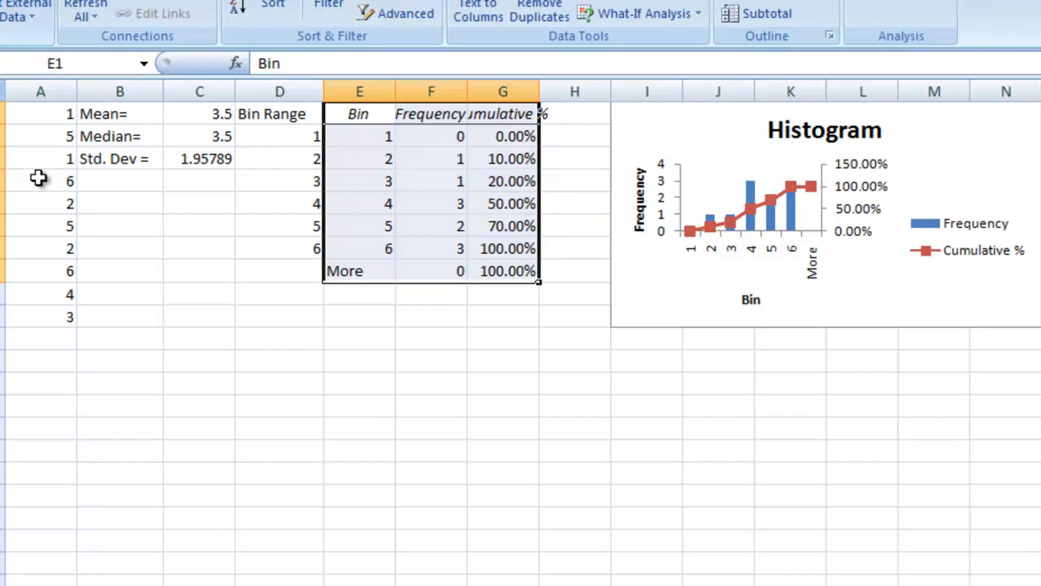
{"action": "mouse_move", "coordinate": [819, 268]}
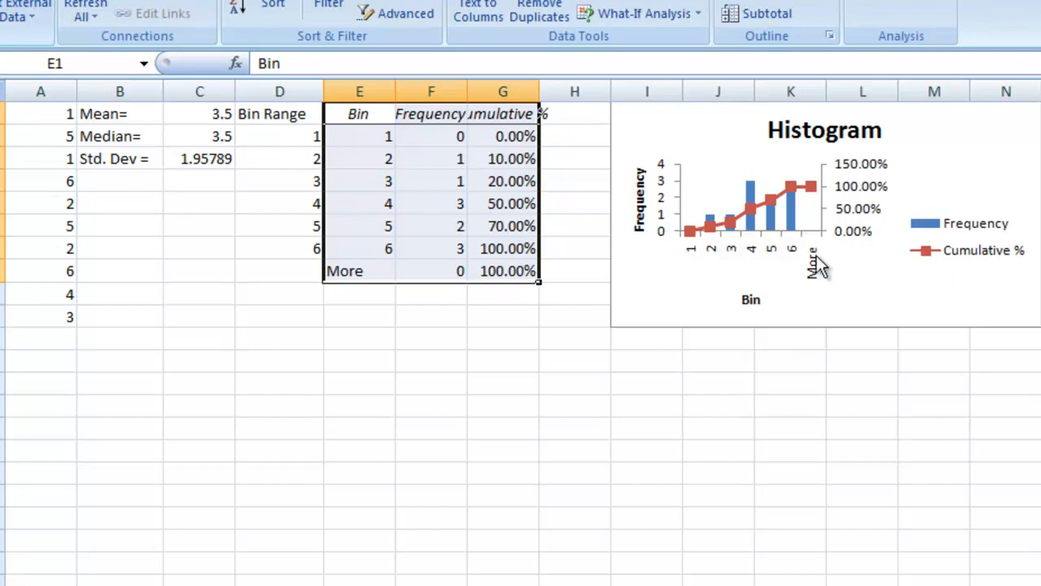
{"action": "mouse_move", "coordinate": [736, 240]}
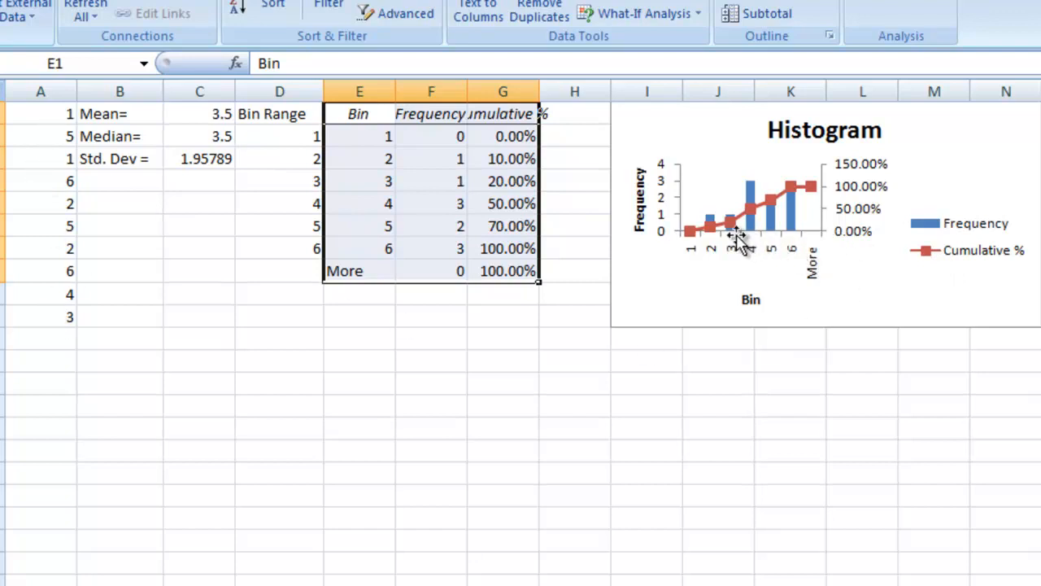
{"action": "mouse_move", "coordinate": [802, 208]}
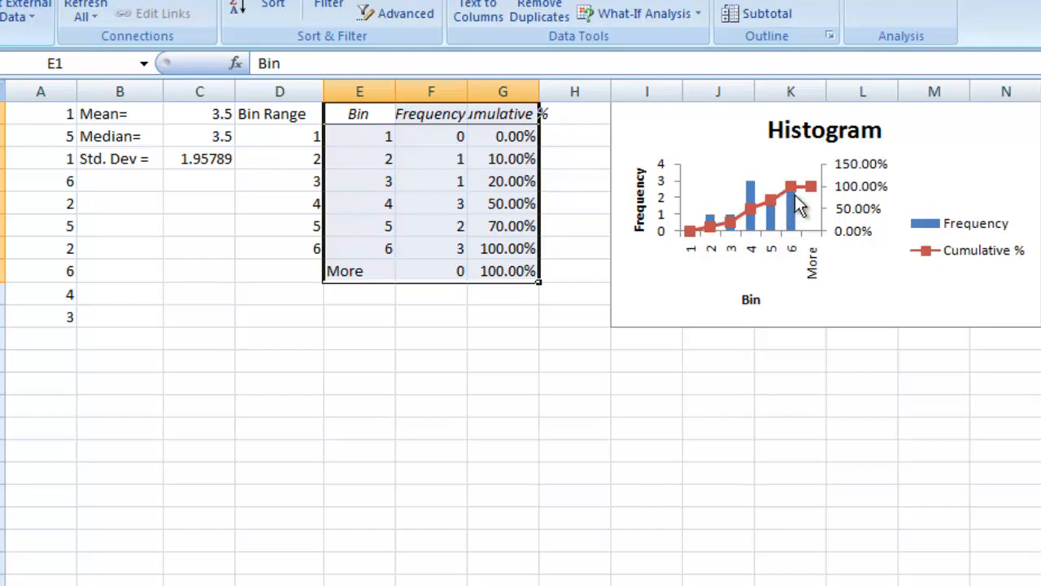
{"action": "mouse_move", "coordinate": [773, 196]}
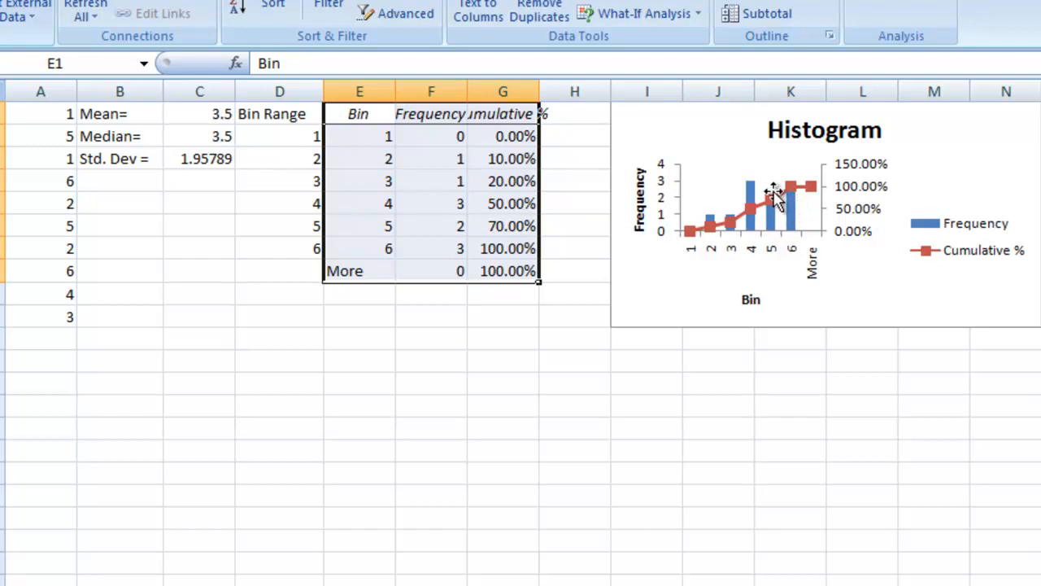